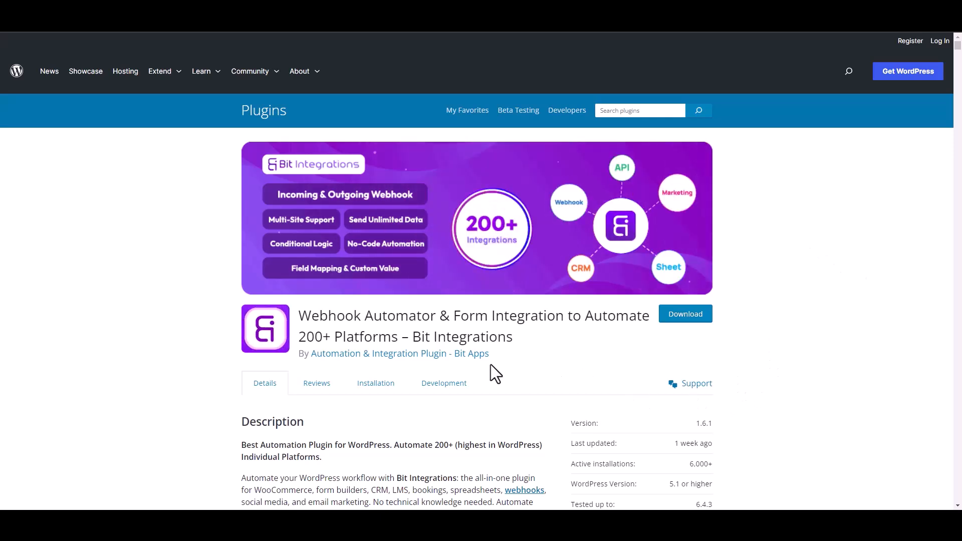
mouse_move(515, 354)
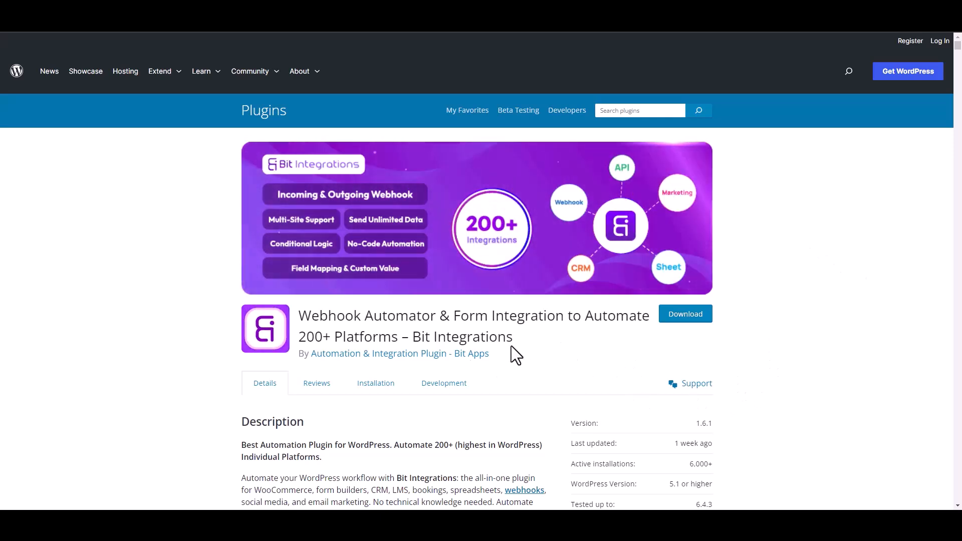
Move from the WordPress.org Bit Integrations listing to its wp-admin welcome screen
double_click(461, 337)
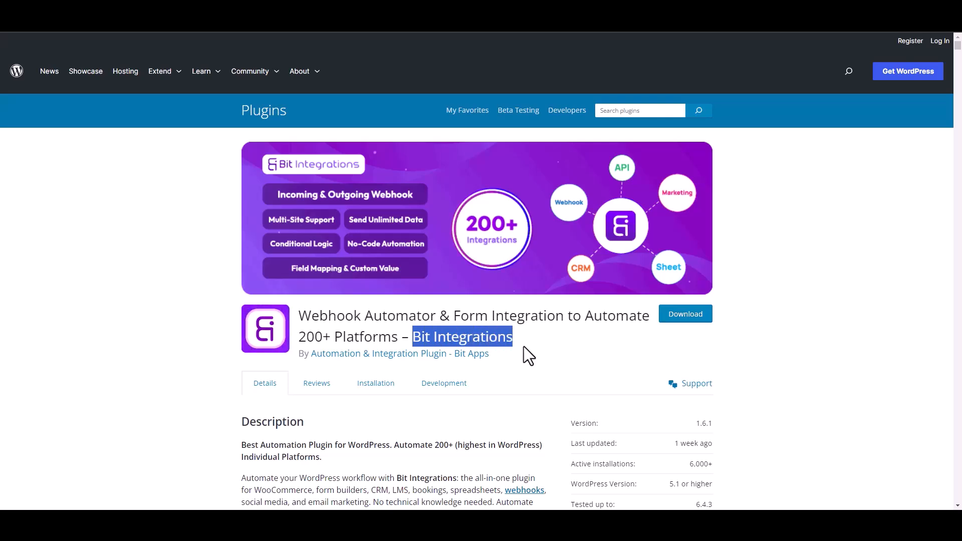
left_click(328, 334)
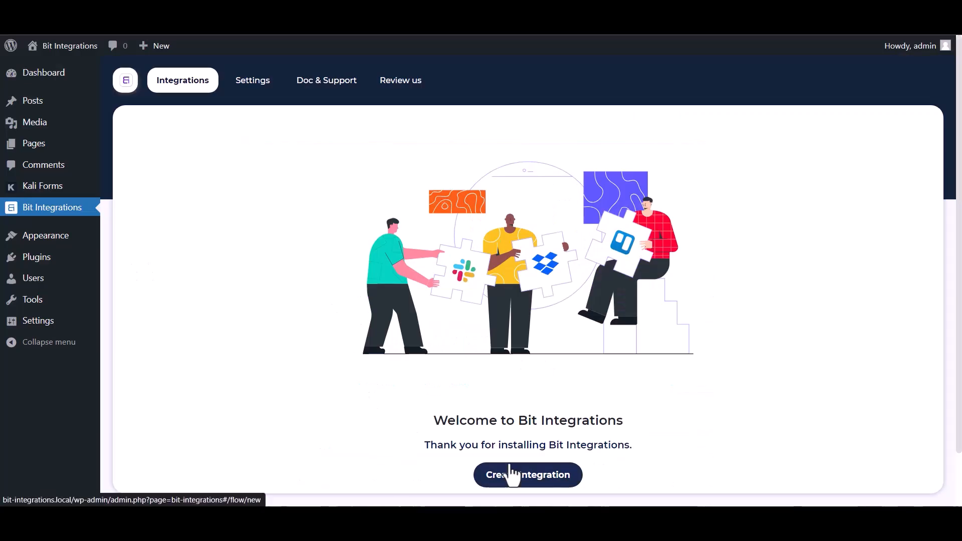
Create a Kali Forms–triggered integration, copy its webhook URL, and start fetching data
left_click(527, 474)
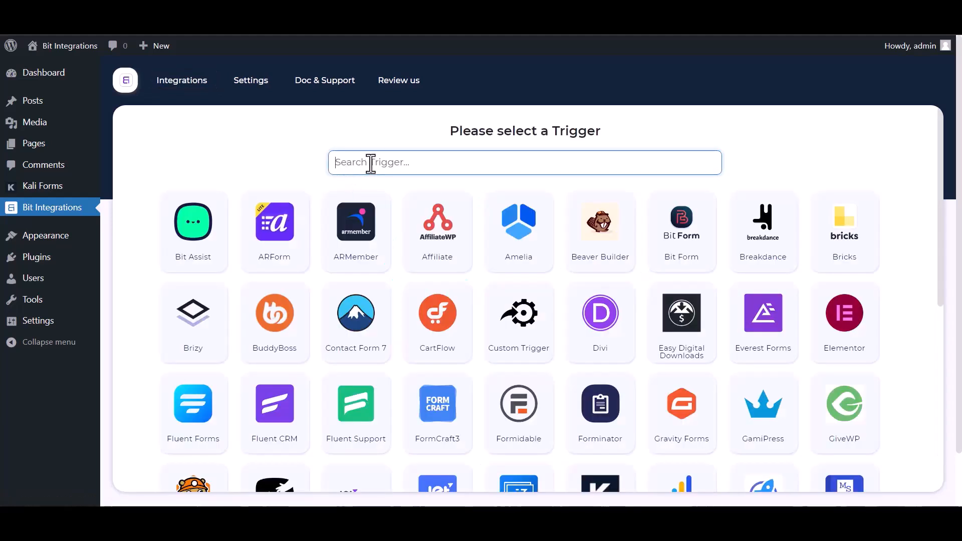
type("ka")
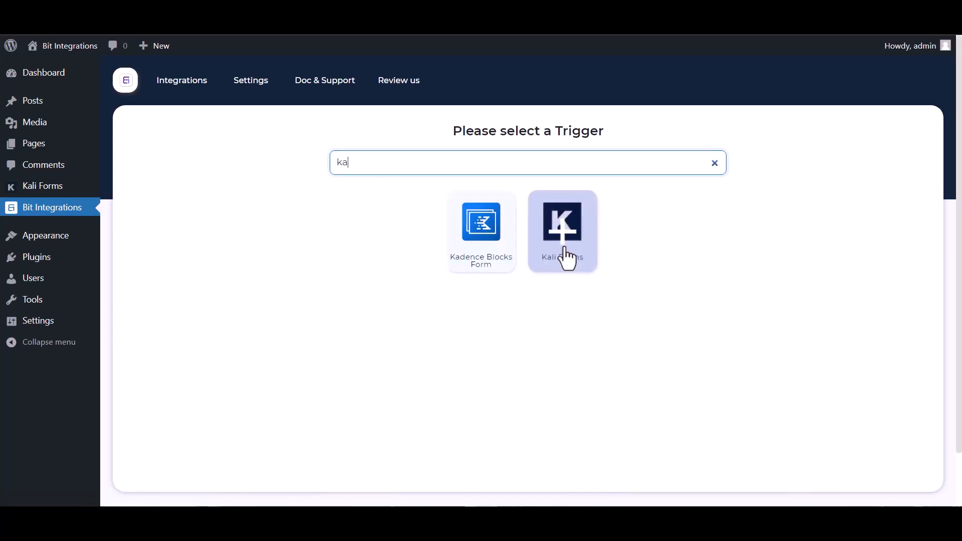
left_click(562, 227)
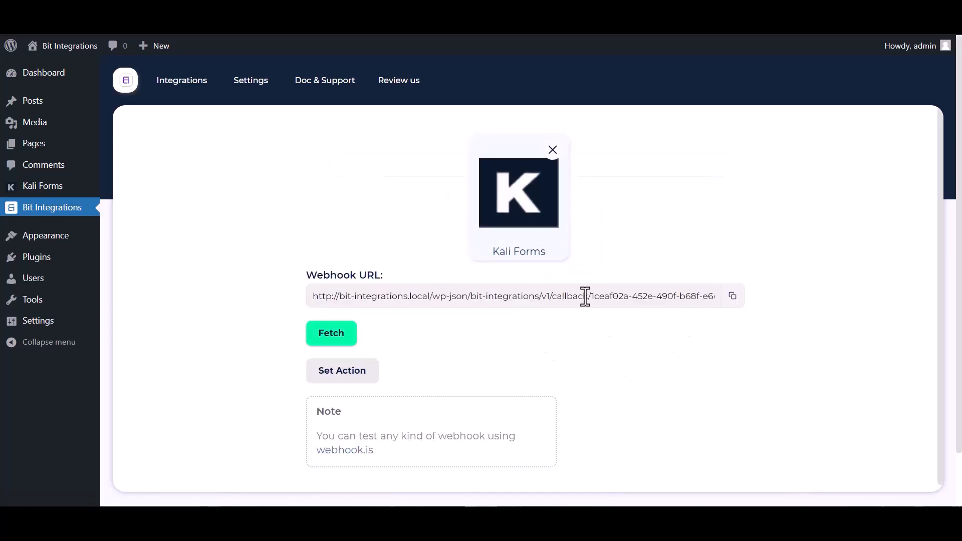
left_click(733, 296)
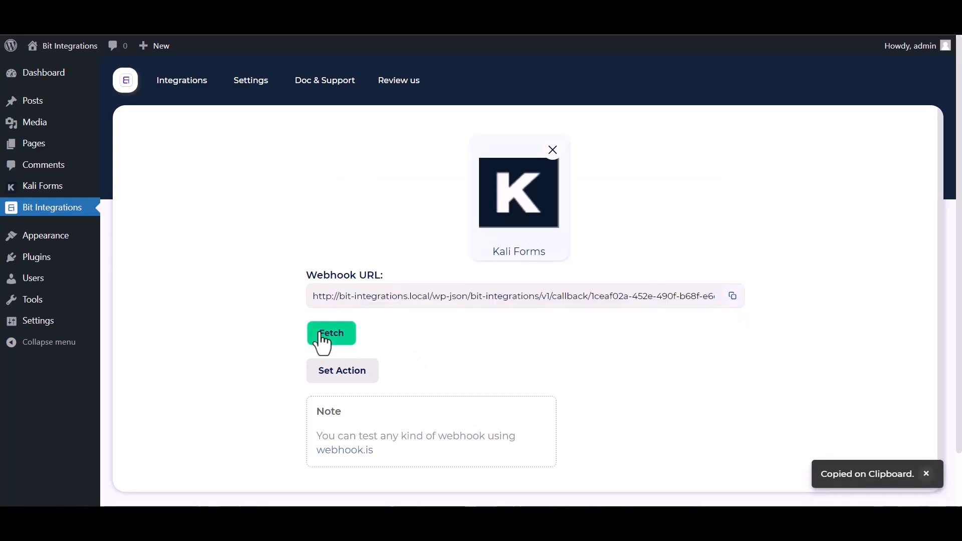
left_click(43, 186)
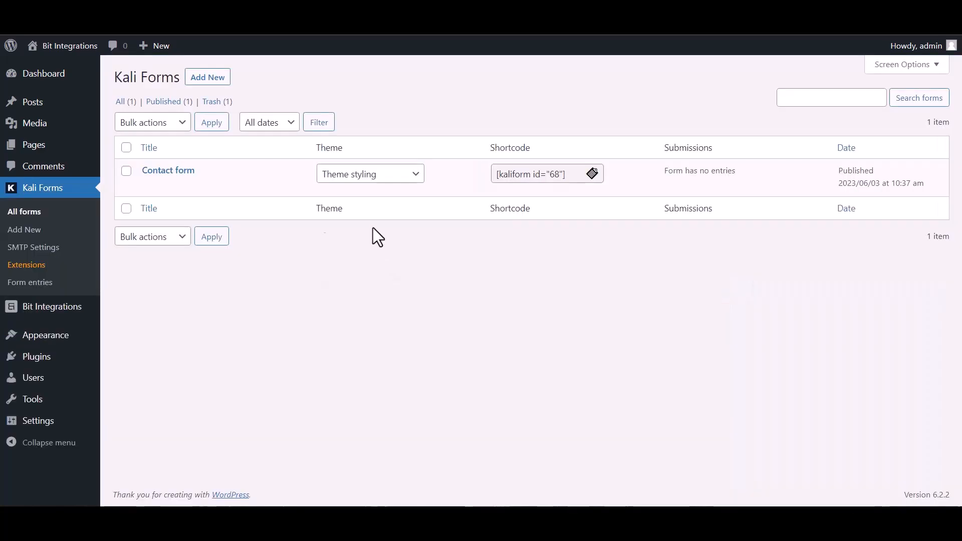
Edit the Kali Forms Contact form and show its Settings tab
left_click(148, 186)
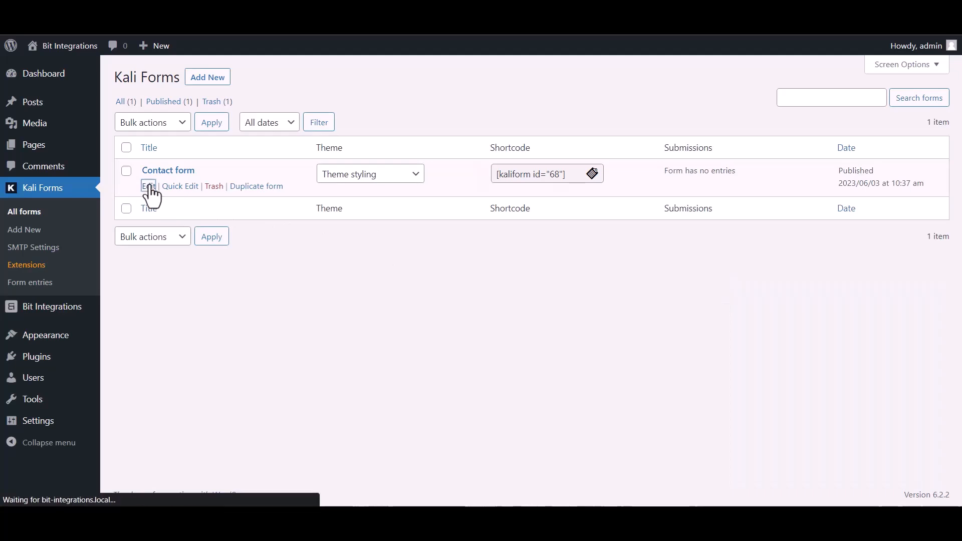
left_click(149, 186)
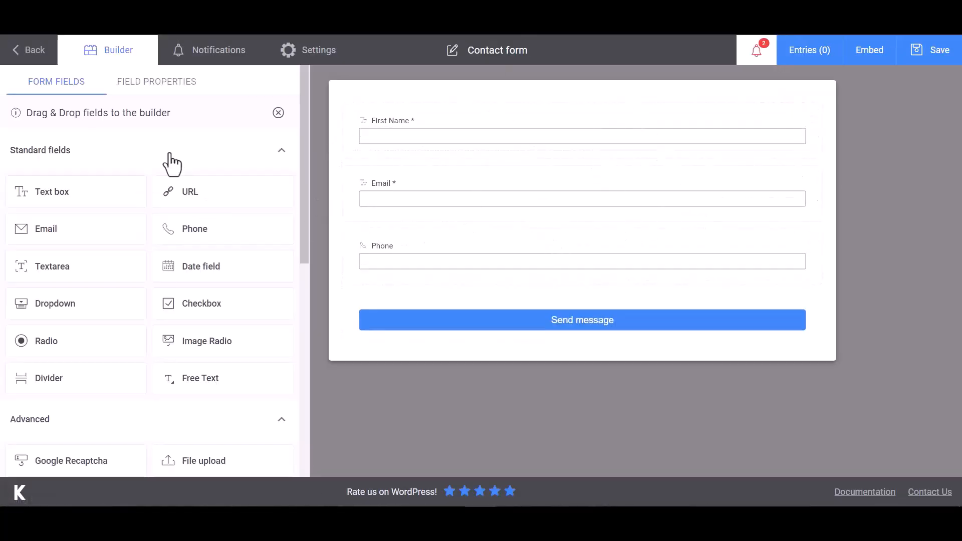
left_click(319, 49)
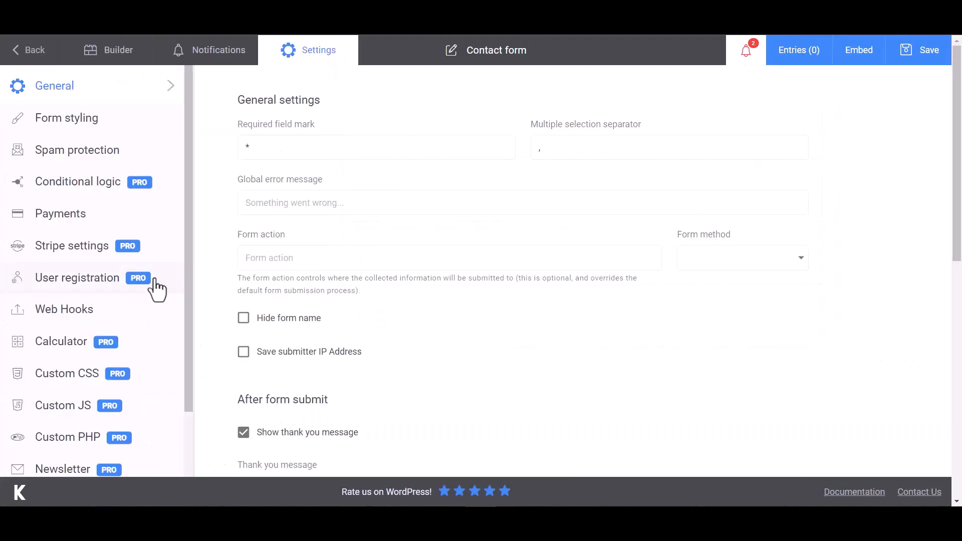
Add a Contact form webhook named 'Bit Integrations' under Web Hooks
left_click(64, 309)
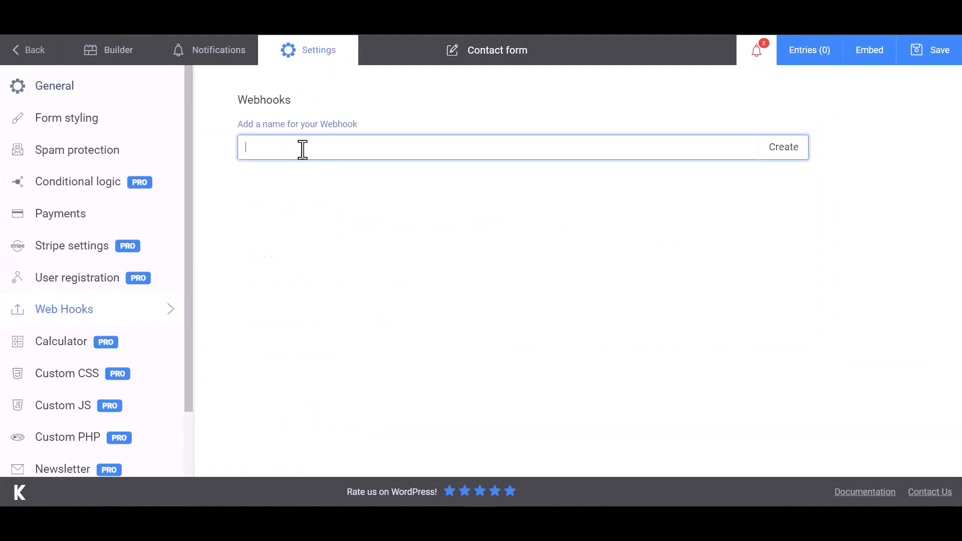
type("Bit Int")
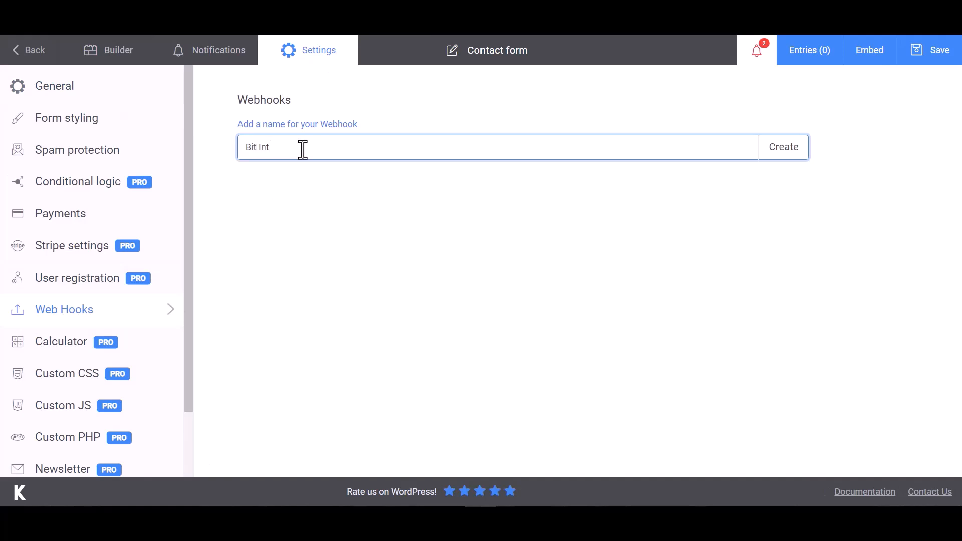
type("egrations")
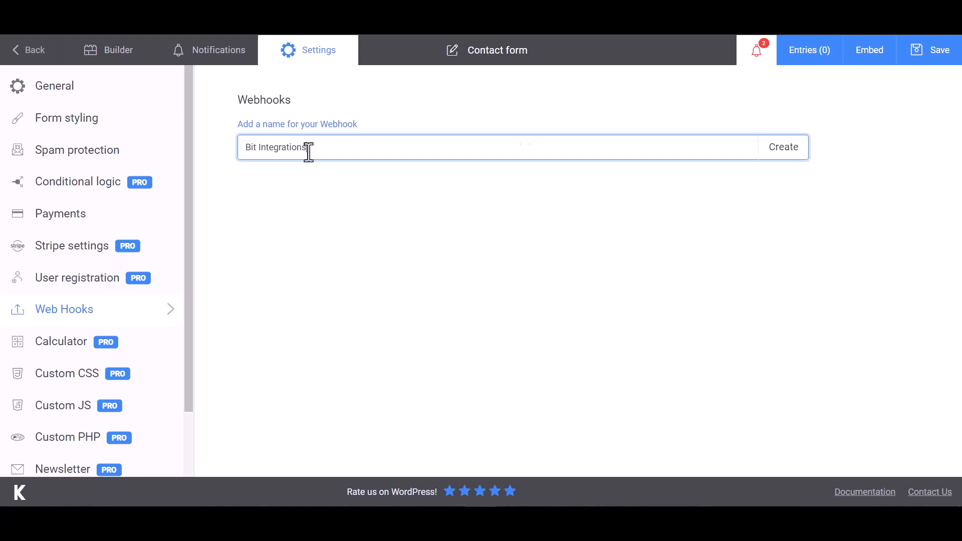
left_click(784, 147)
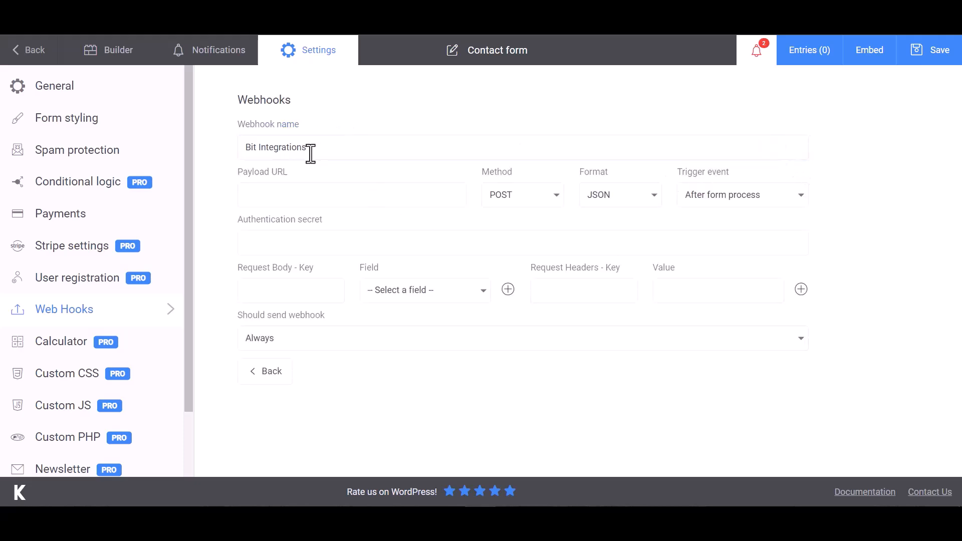
Set the payload URL to the Bit Integrations callback and map Name, Email, Phone keys
left_click(351, 195)
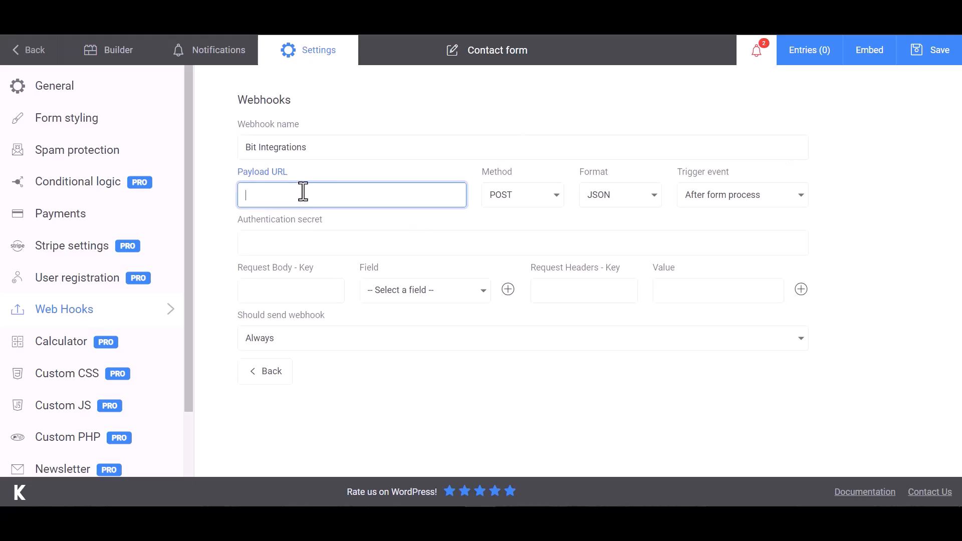
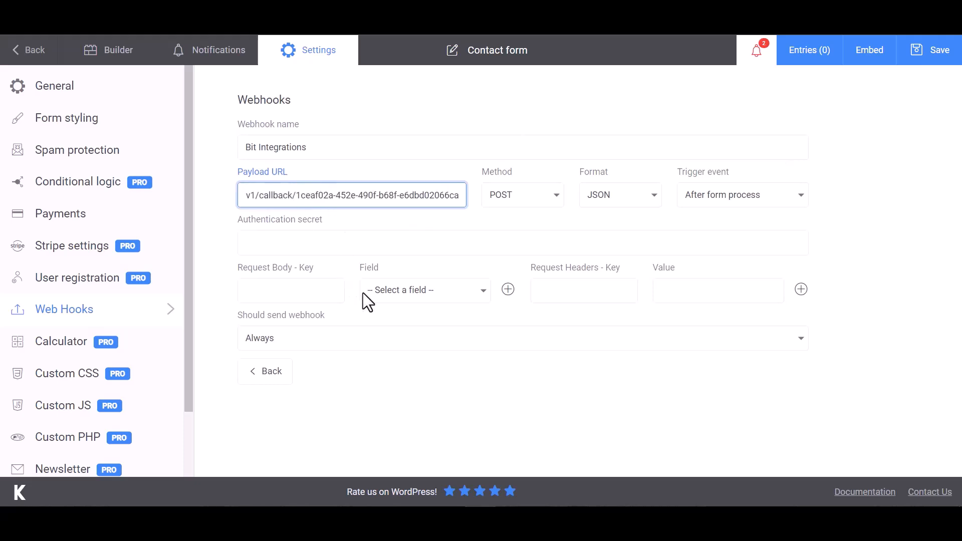
left_click(424, 290)
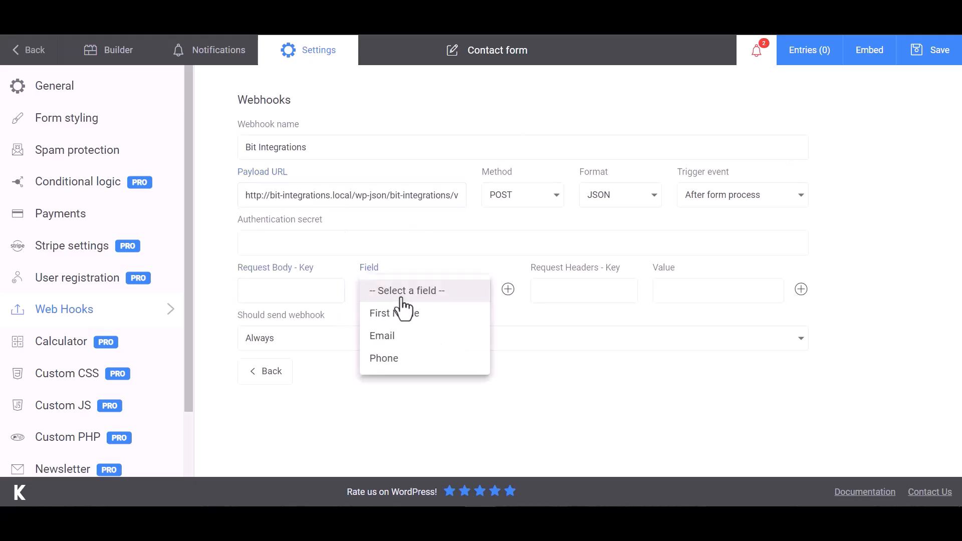
left_click(394, 313)
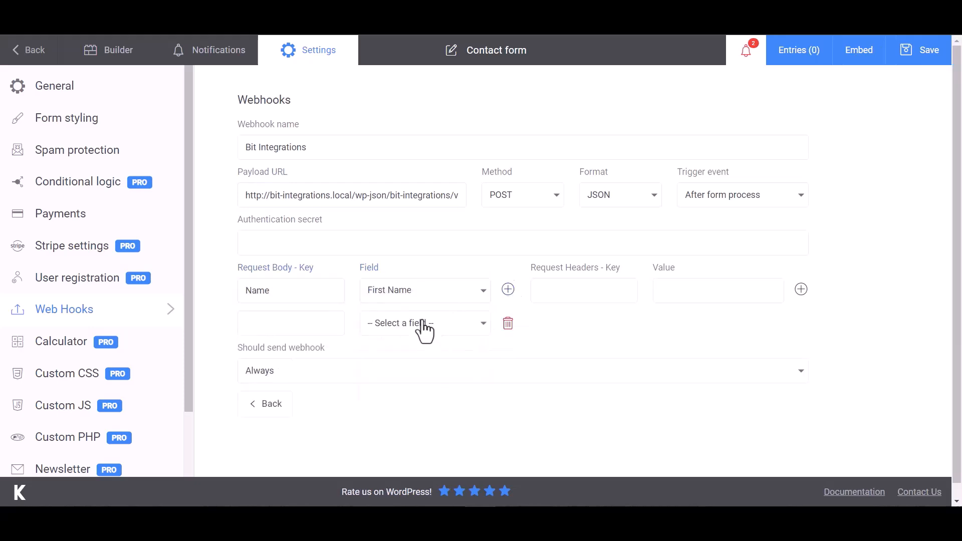
type("Email")
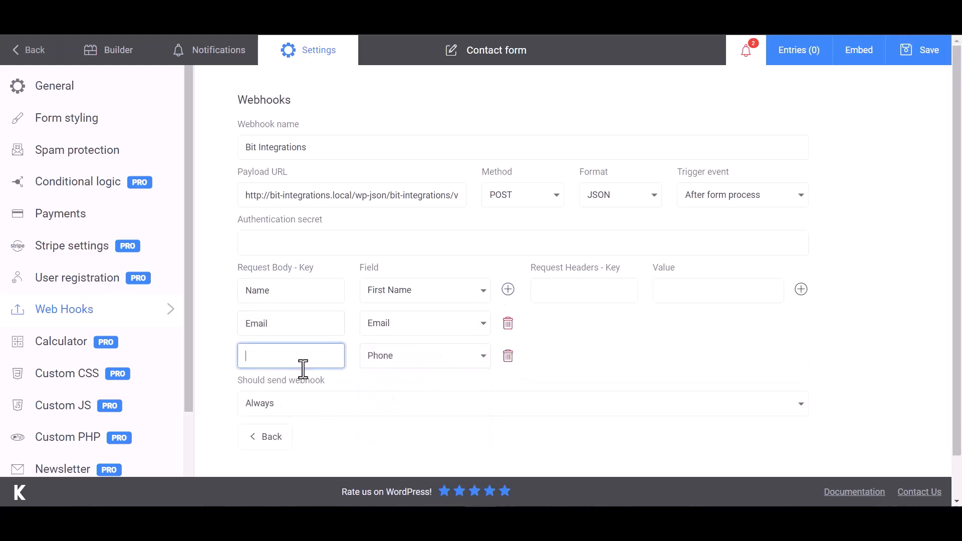
type("Phone")
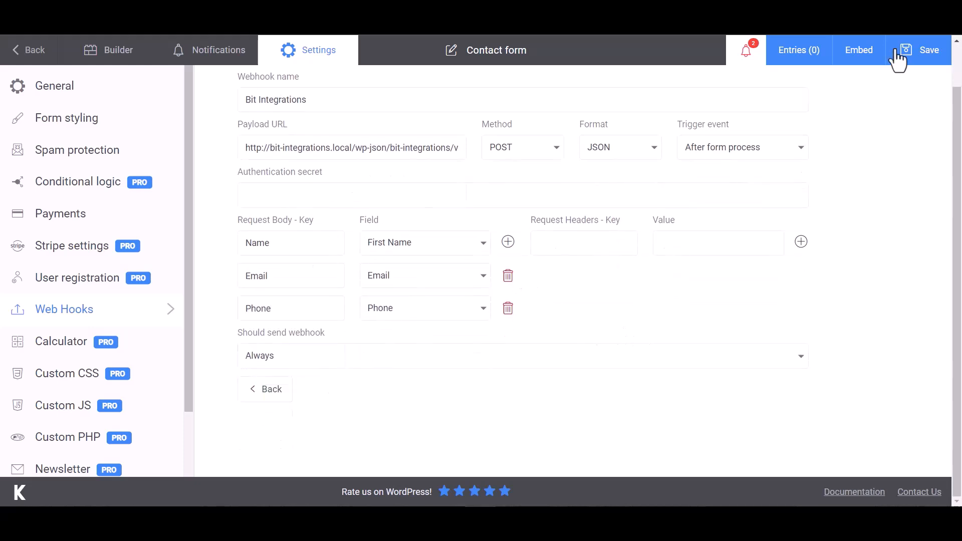
Save the Contact form and send a test so Bit Integrations receives the fields
left_click(918, 49)
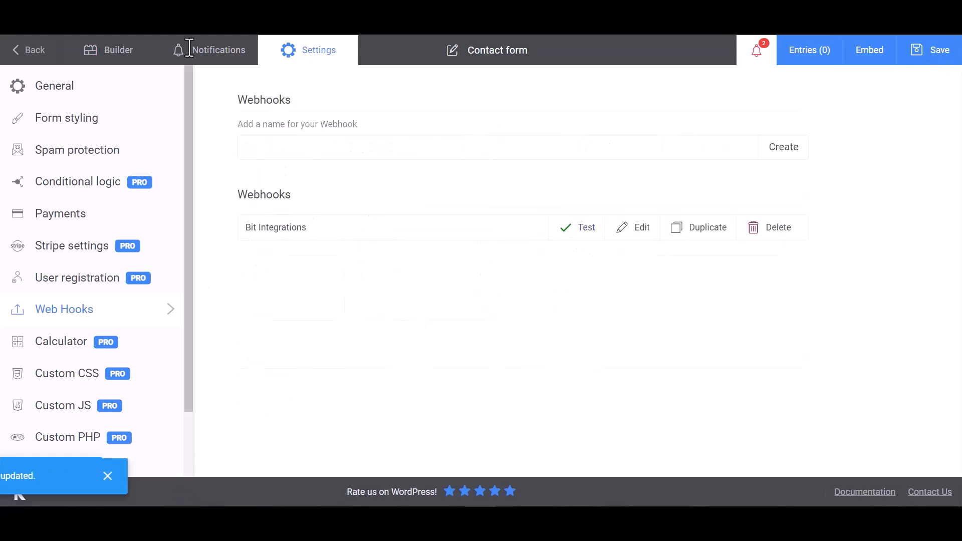
left_click(108, 476)
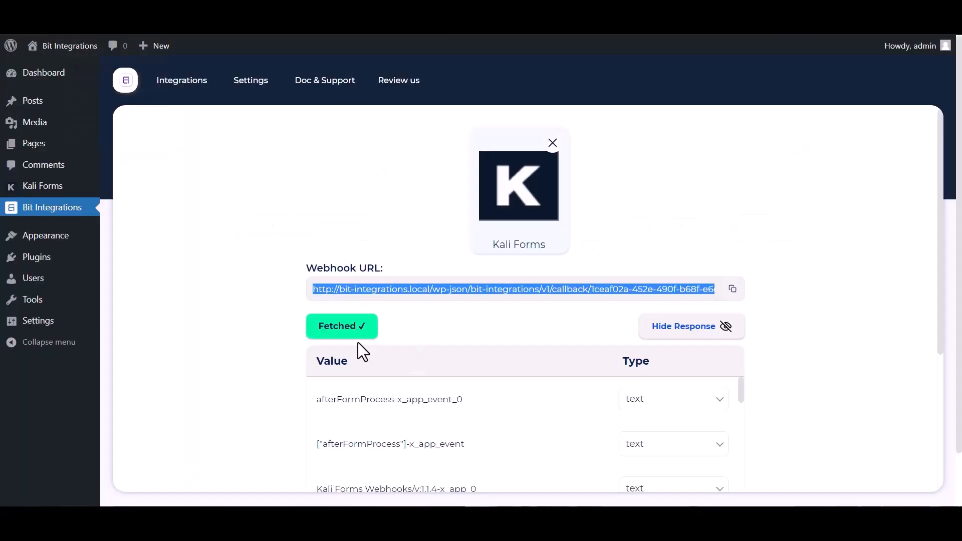
scroll("down", 3)
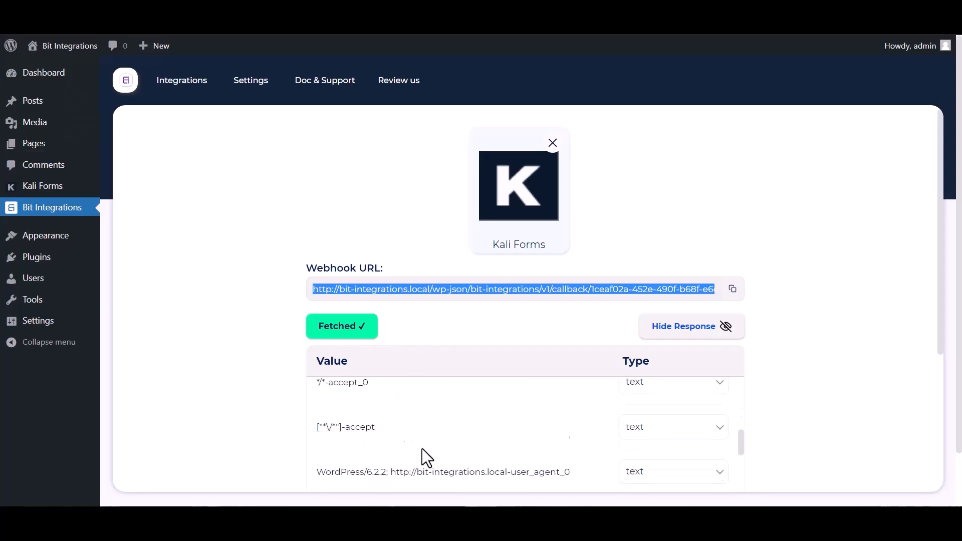
scroll("down", 3)
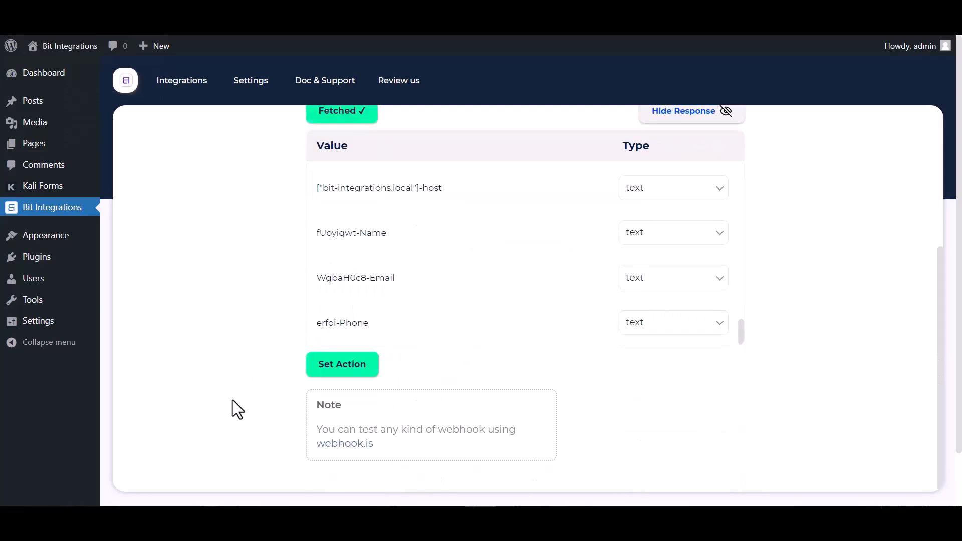
left_click(342, 365)
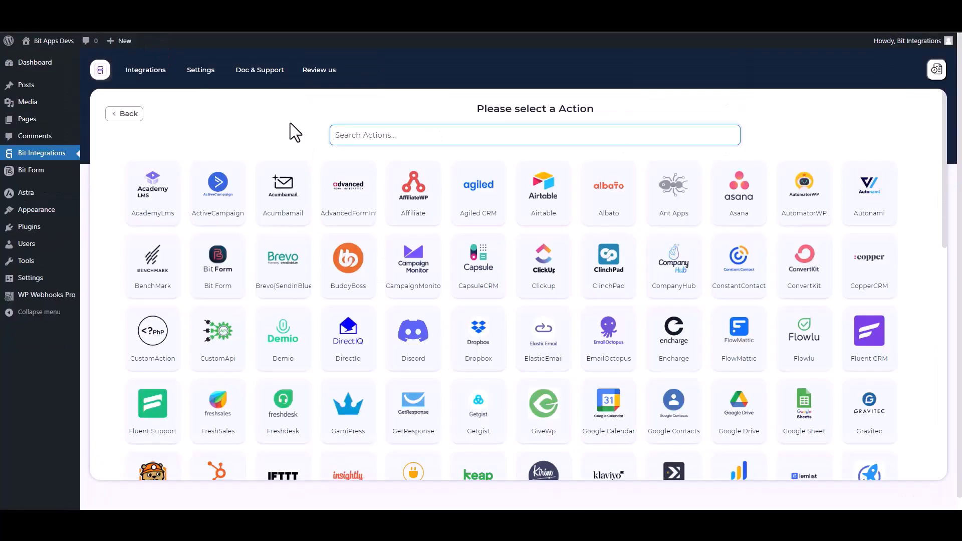
Search 'wp' and pick WPWebhooks as the integration's action
type("w")
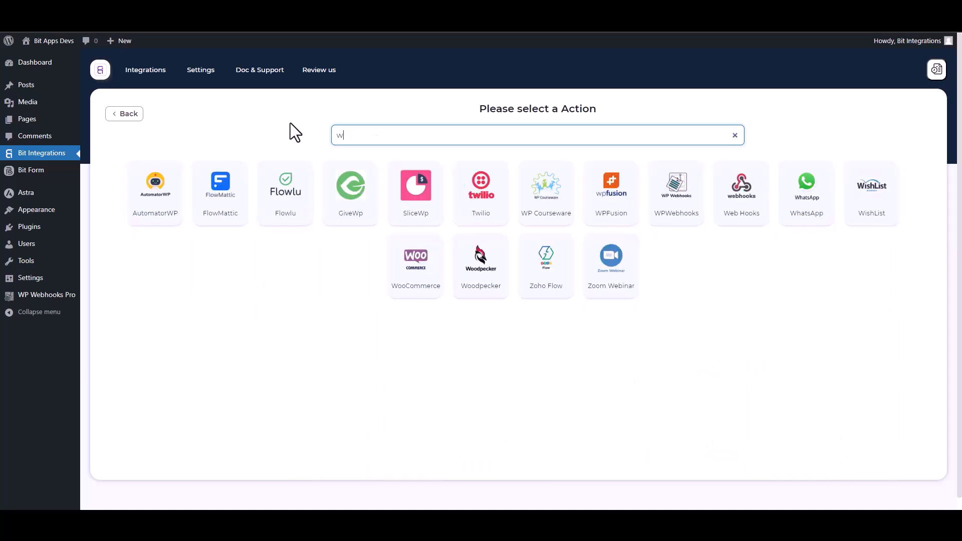
type("p")
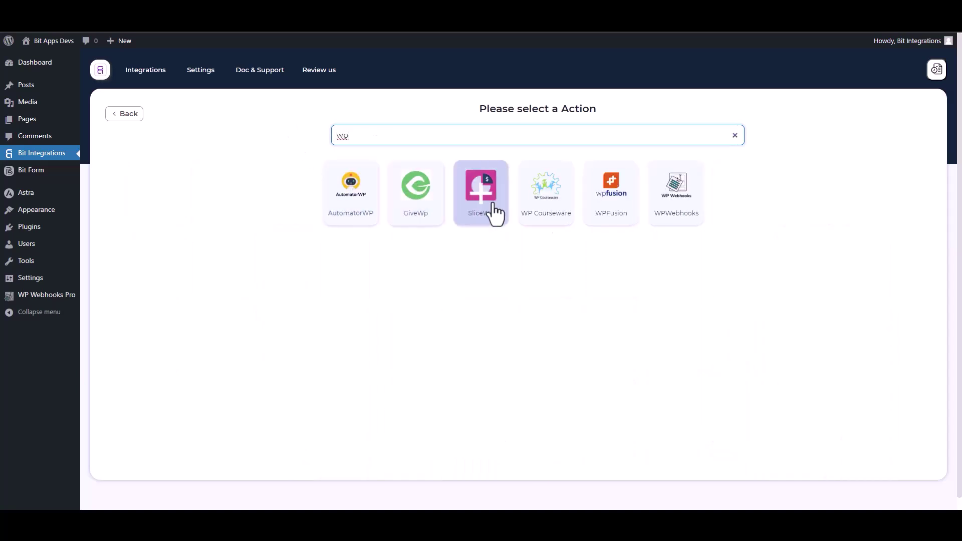
left_click(676, 187)
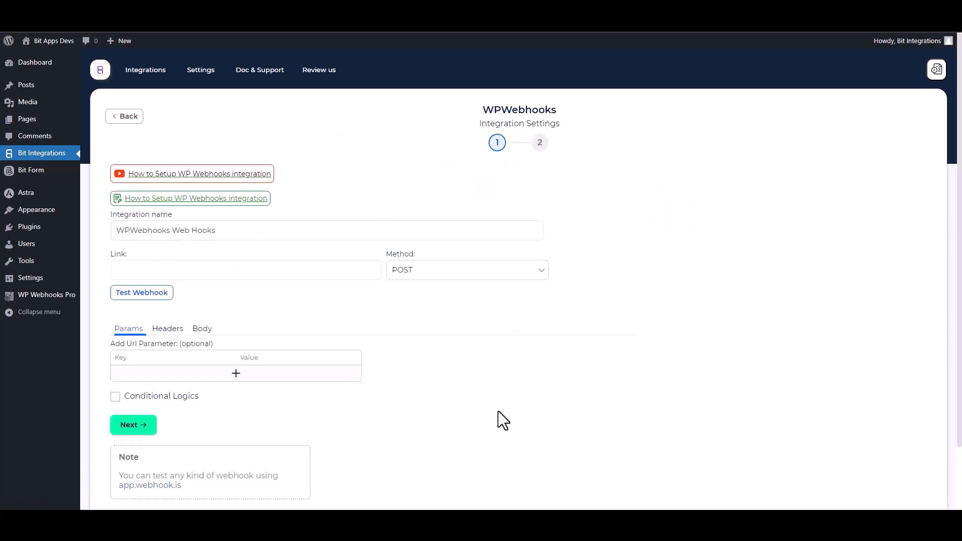
mouse_move(502, 408)
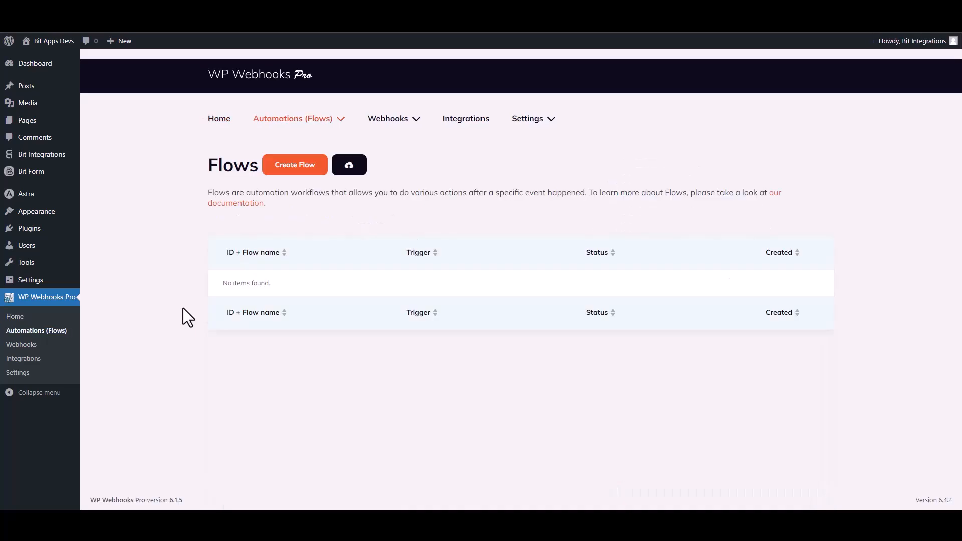
Create a WP Webhooks Pro flow named 'Bit Integrations'
left_click(295, 165)
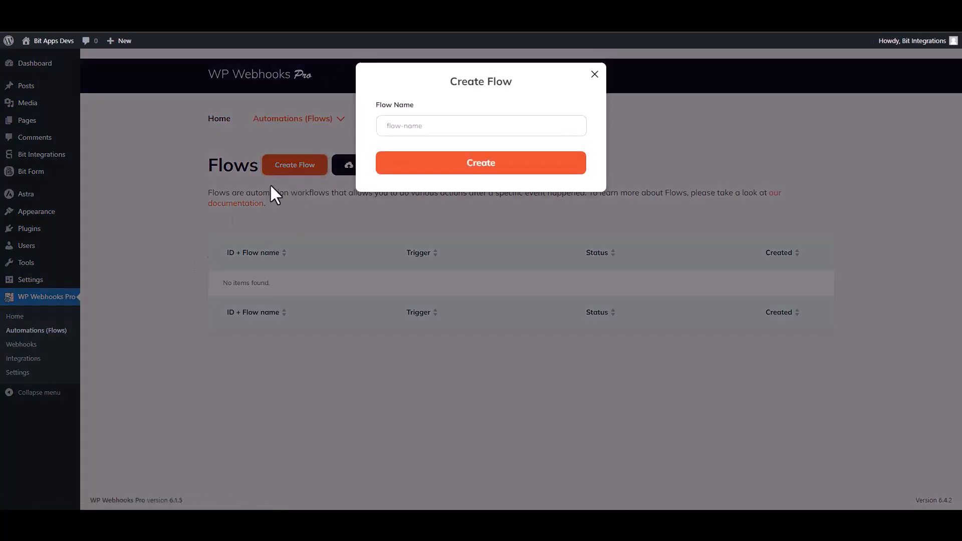
left_click(482, 126)
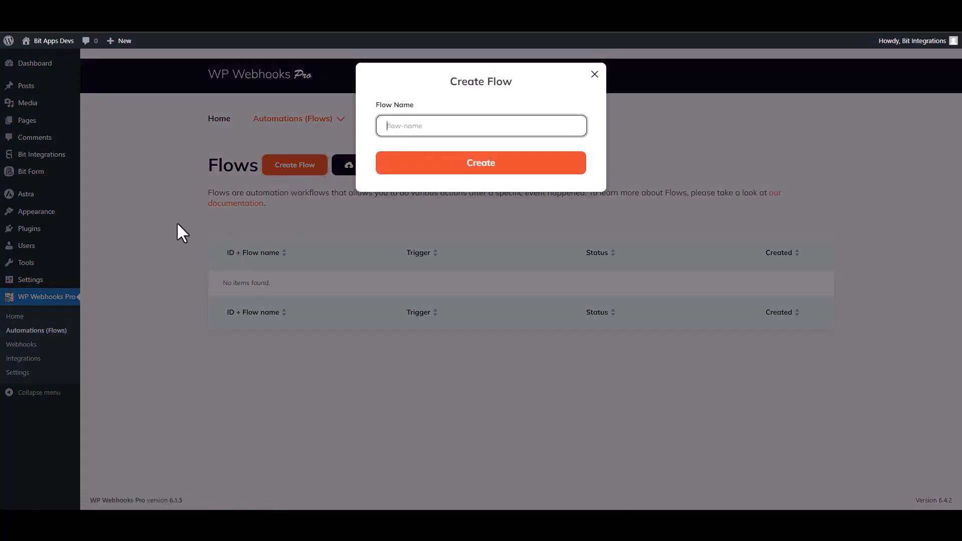
type("Bit")
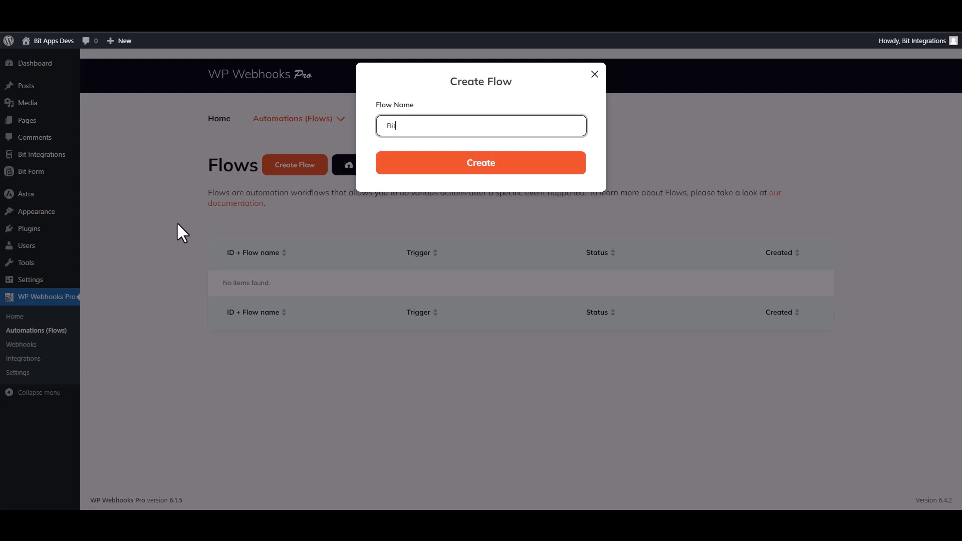
type("Integr")
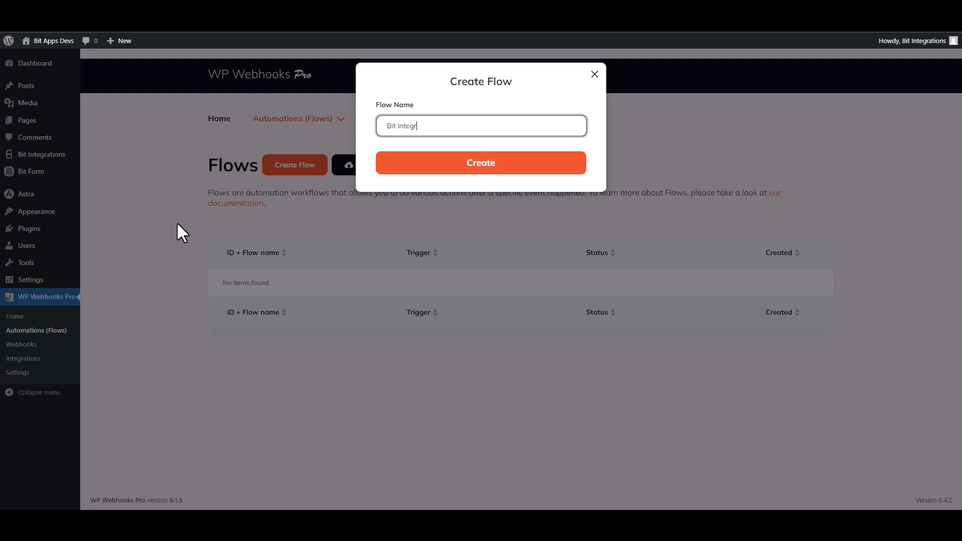
type("ations")
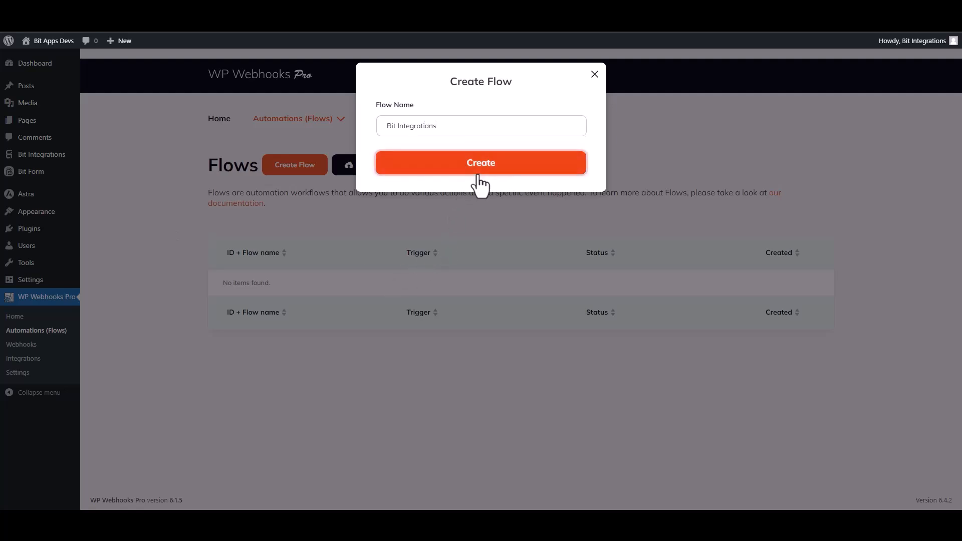
left_click(481, 163)
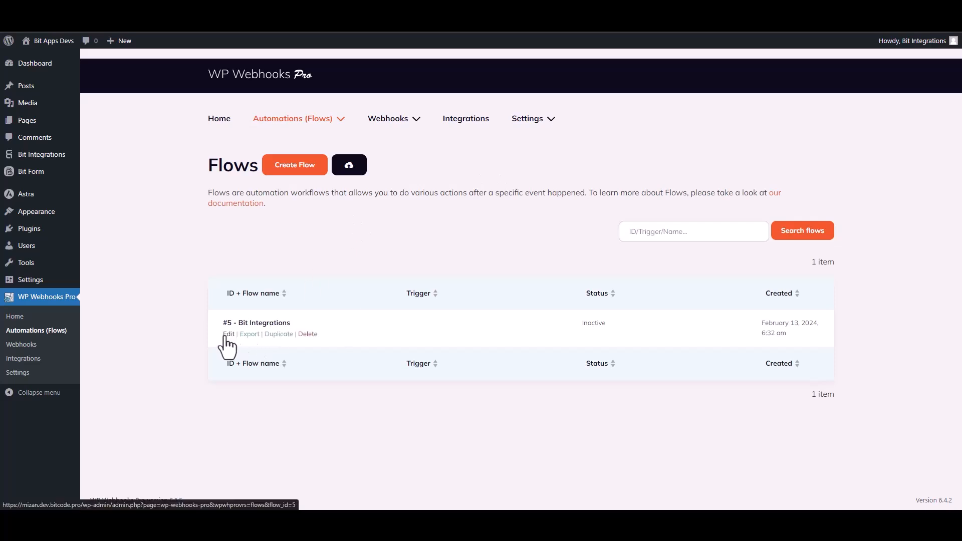
Edit the Bit Integrations flow and set its trigger to Webhooks 'HTTP request received'
left_click(228, 334)
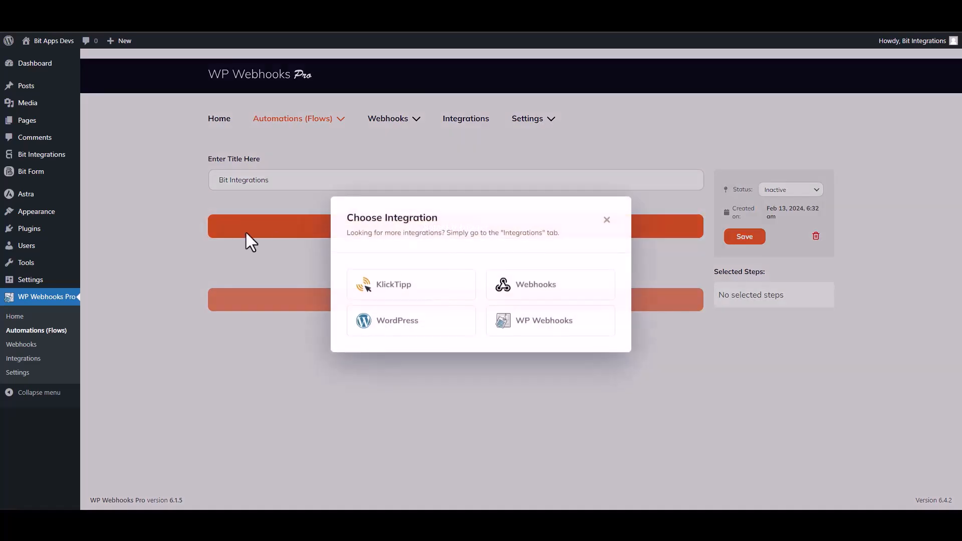
left_click(549, 285)
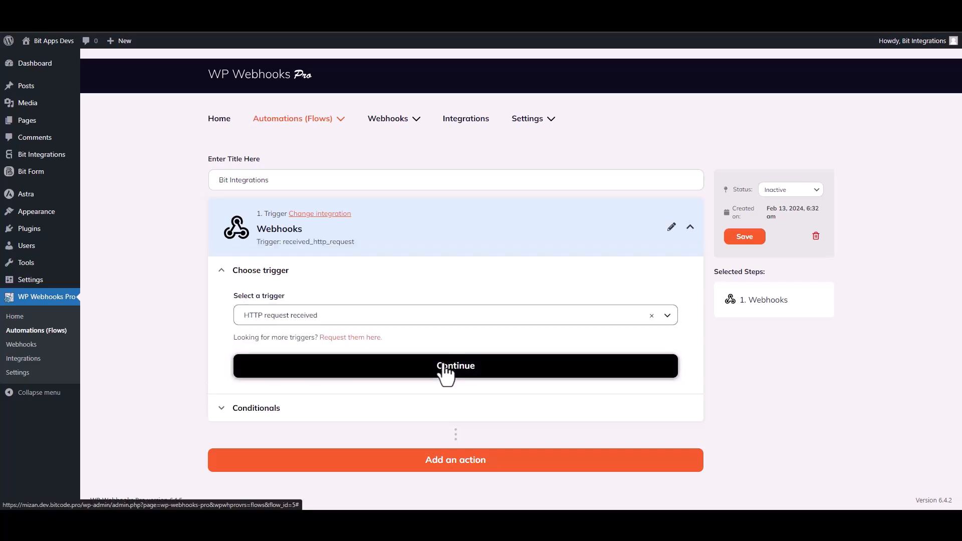
left_click(456, 365)
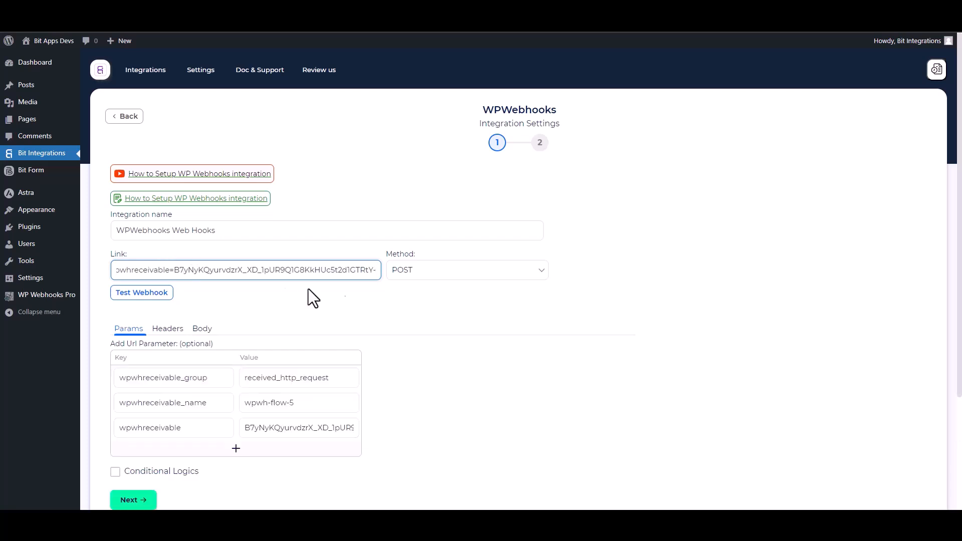
Enable Send All Data in the request body and run Test Webhook
scroll("down", 3)
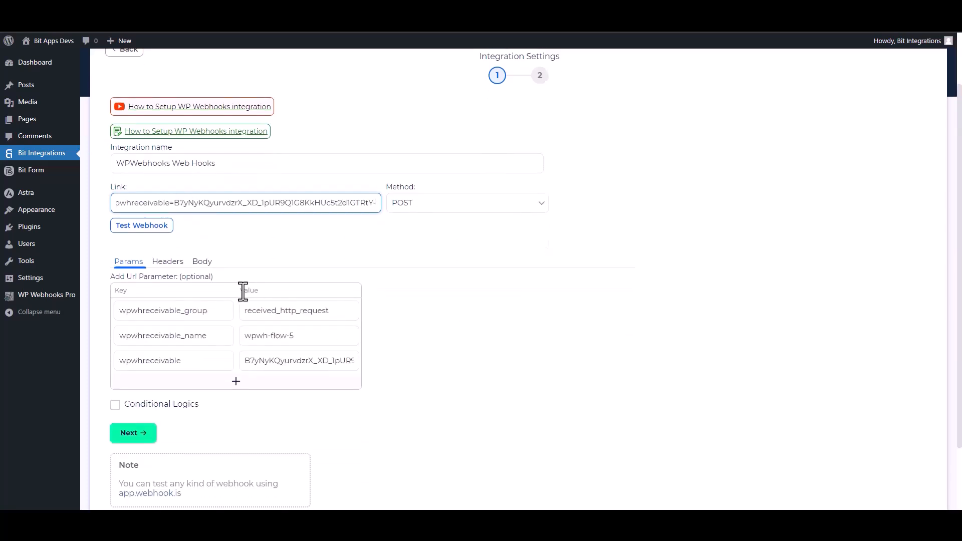
left_click(202, 261)
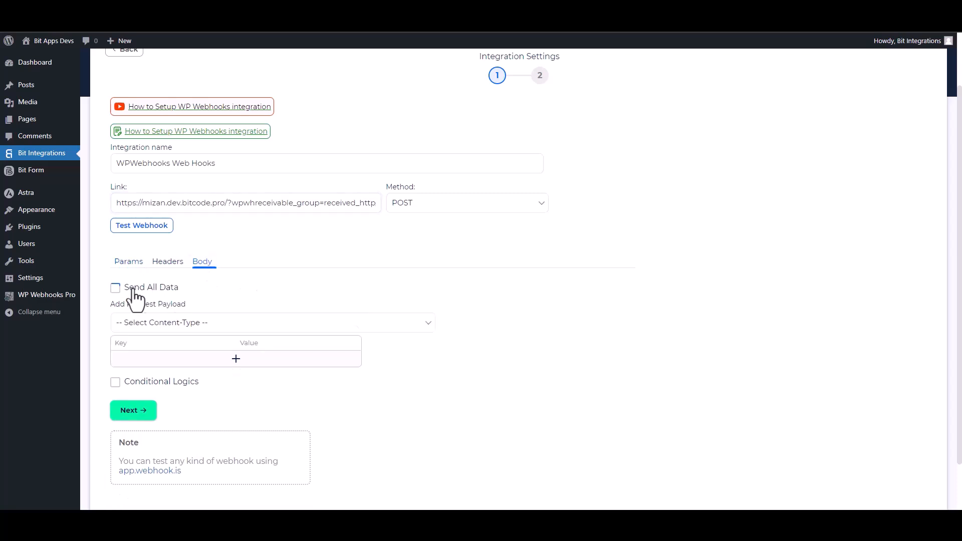
left_click(116, 287)
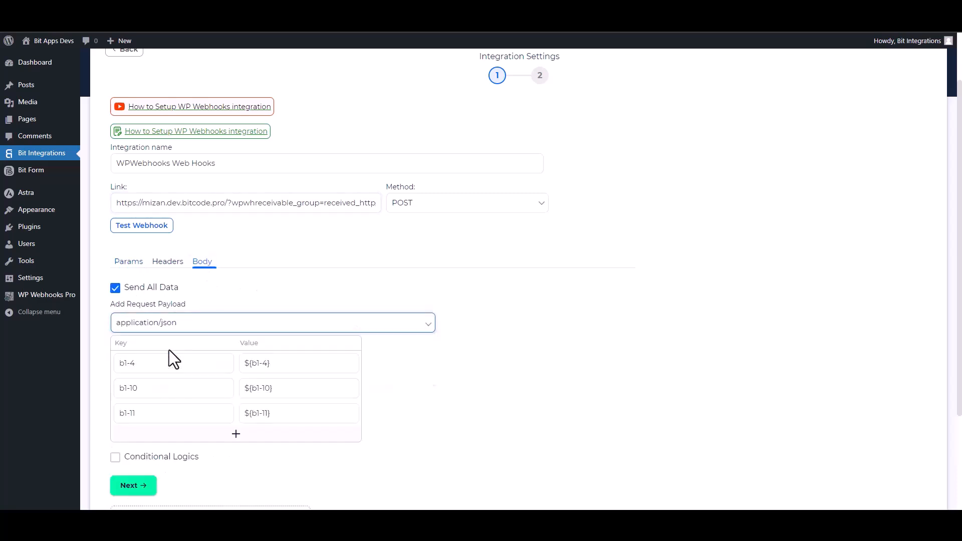
scroll("down", 3)
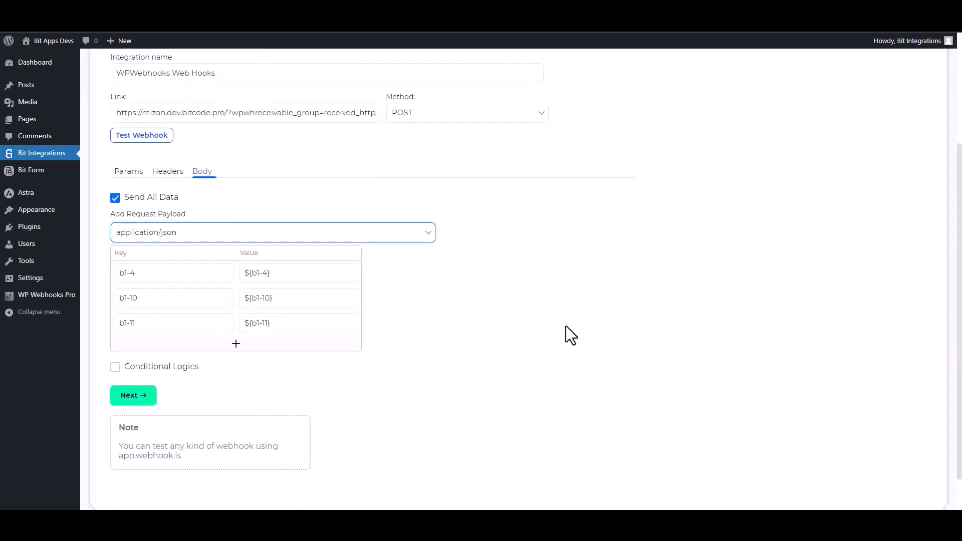
mouse_move(161, 145)
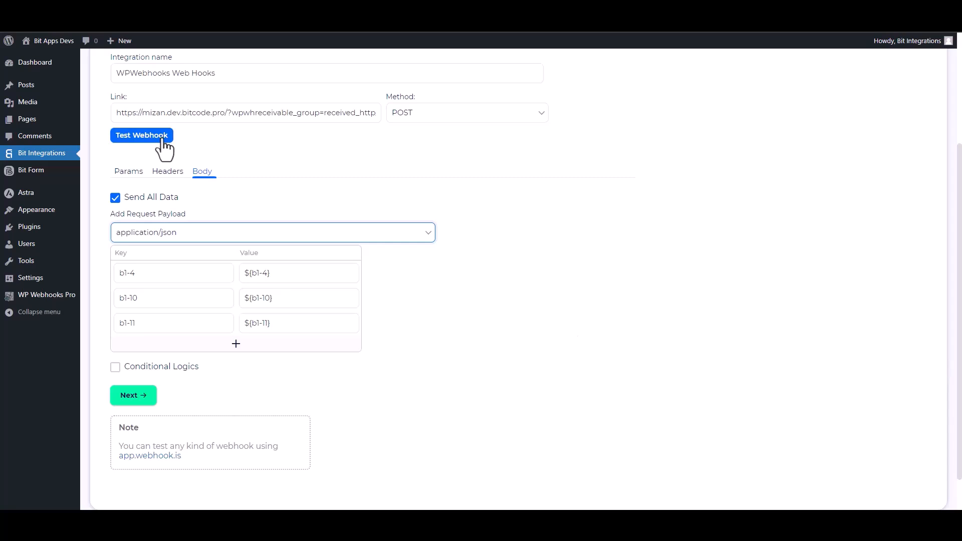
left_click(142, 135)
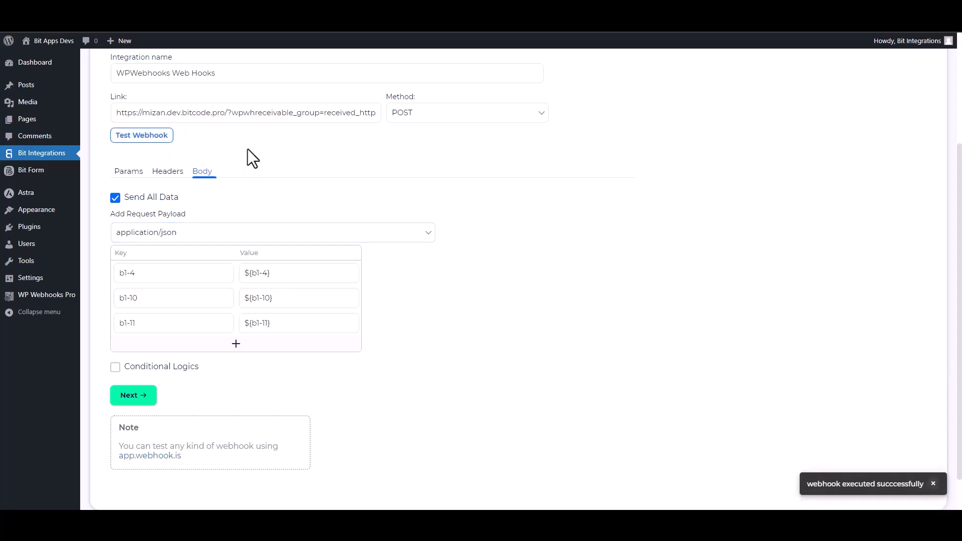
mouse_move(393, 361)
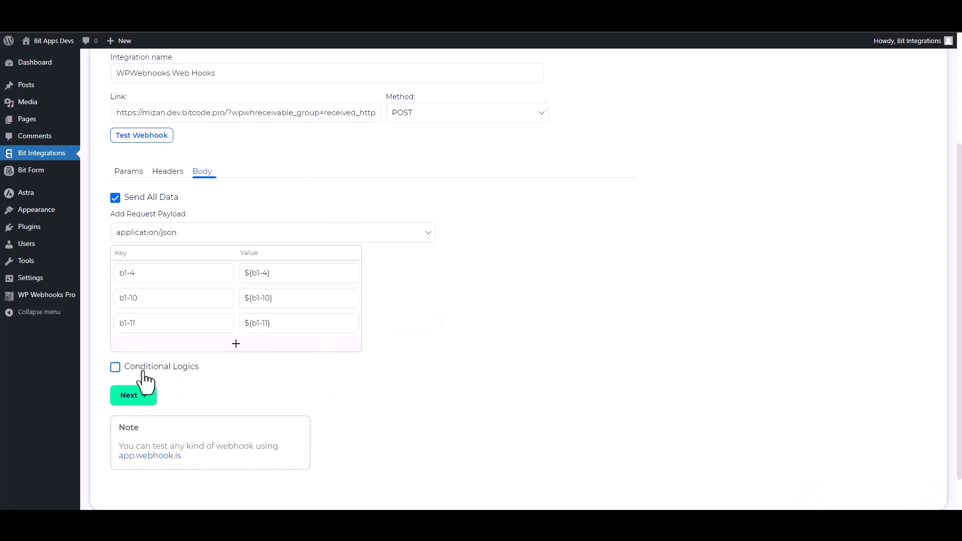
Advance past conditional logic to the final step and Finish & Save the integration
left_click(115, 367)
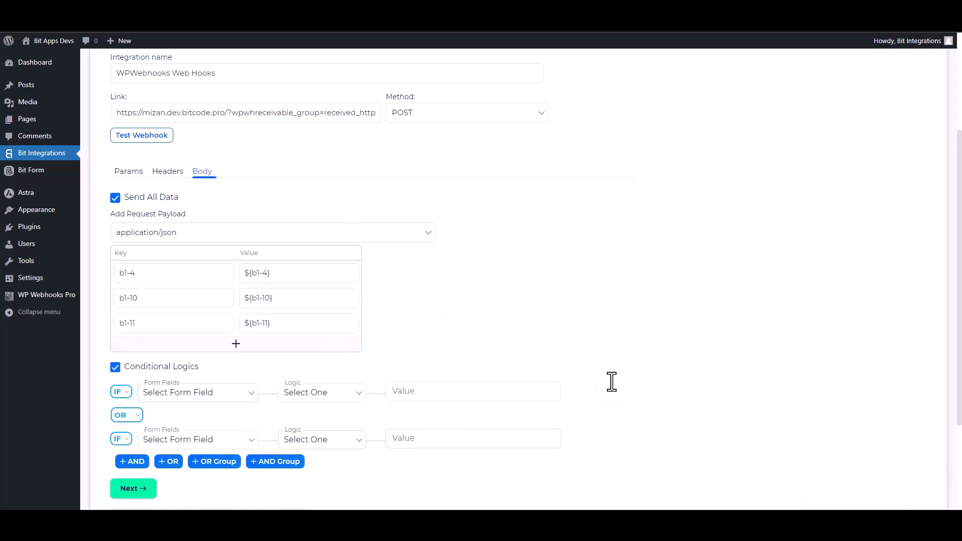
scroll("down", 3)
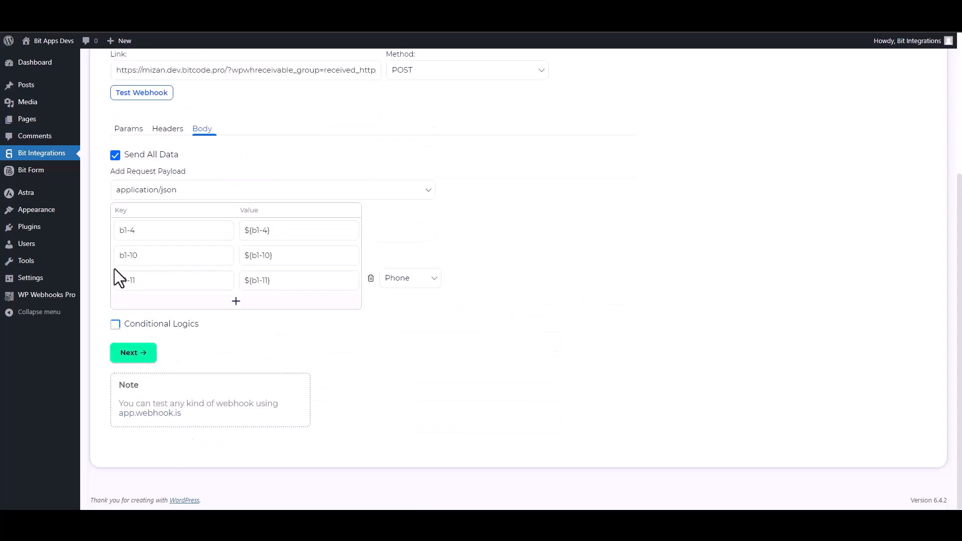
left_click(133, 353)
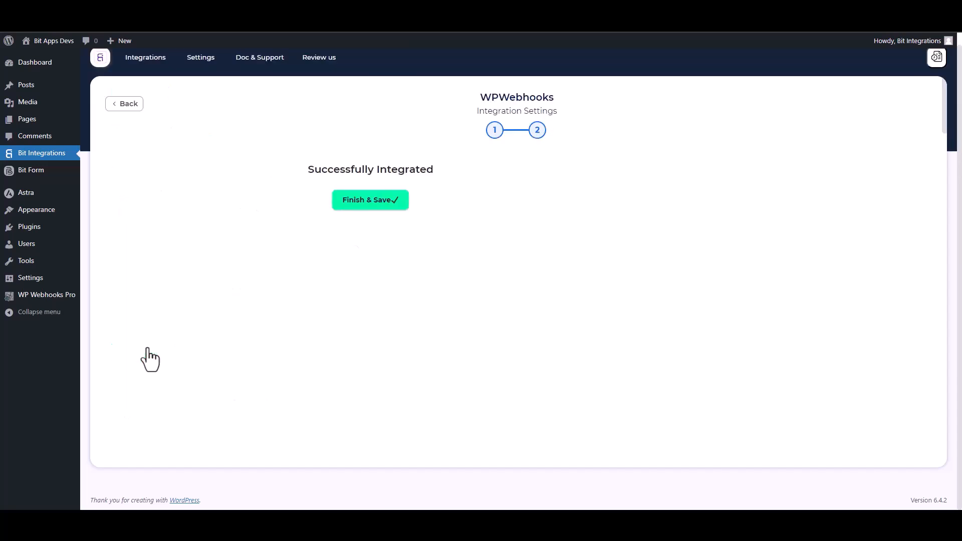
left_click(370, 200)
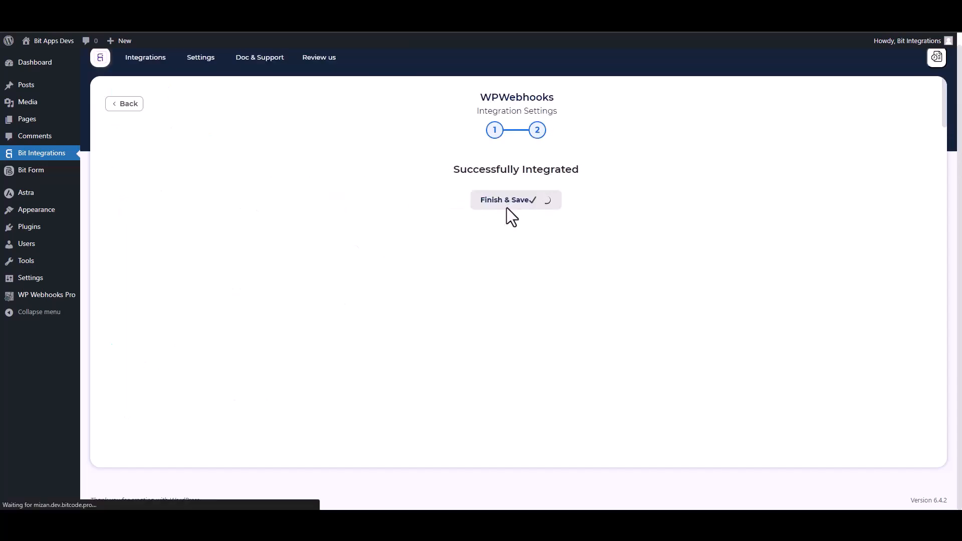
Back in the flow, load Log #18 data to test the trigger and add an action
left_click(516, 200)
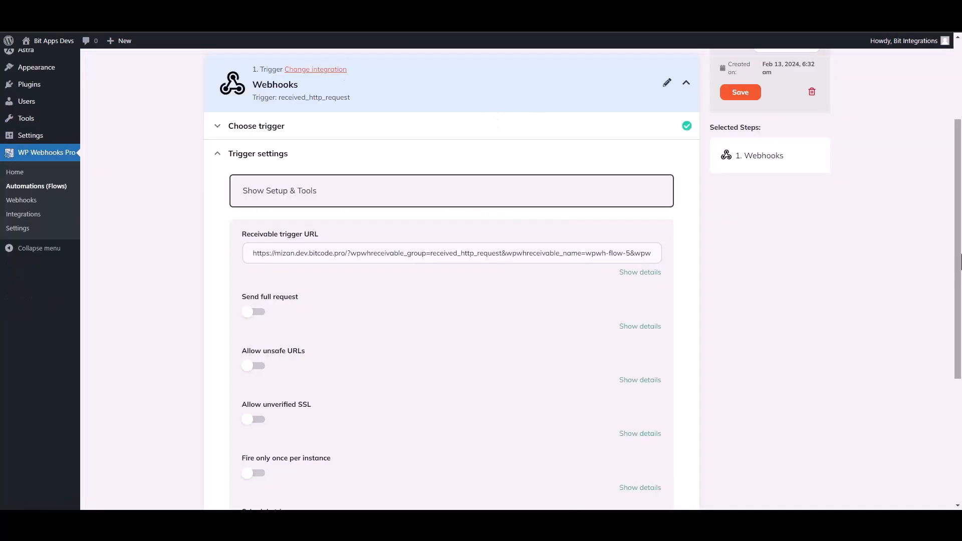
scroll("down", 3)
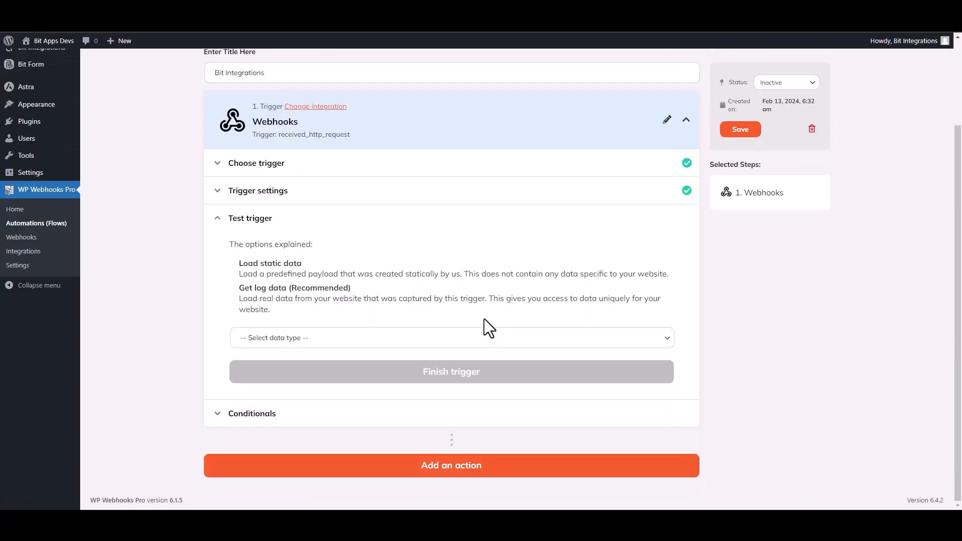
mouse_move(290, 345)
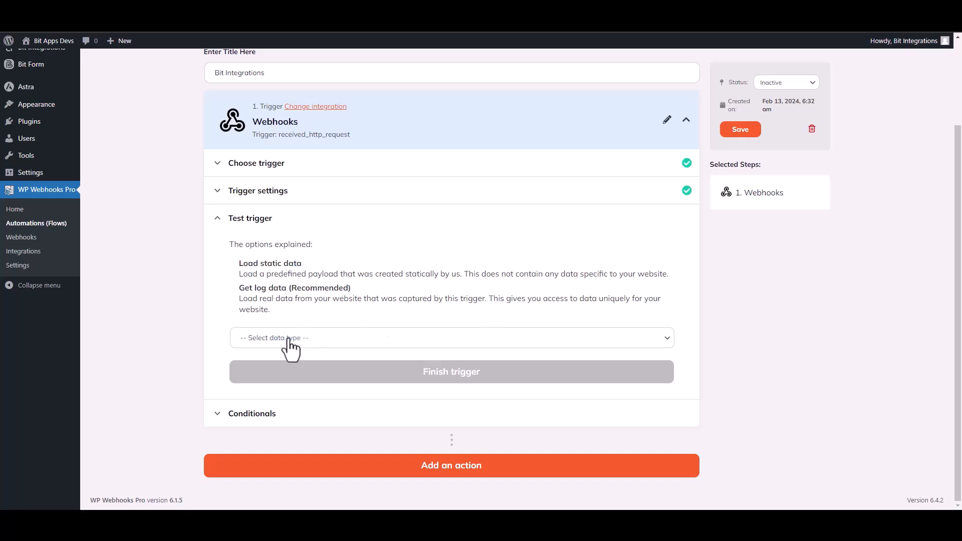
left_click(451, 338)
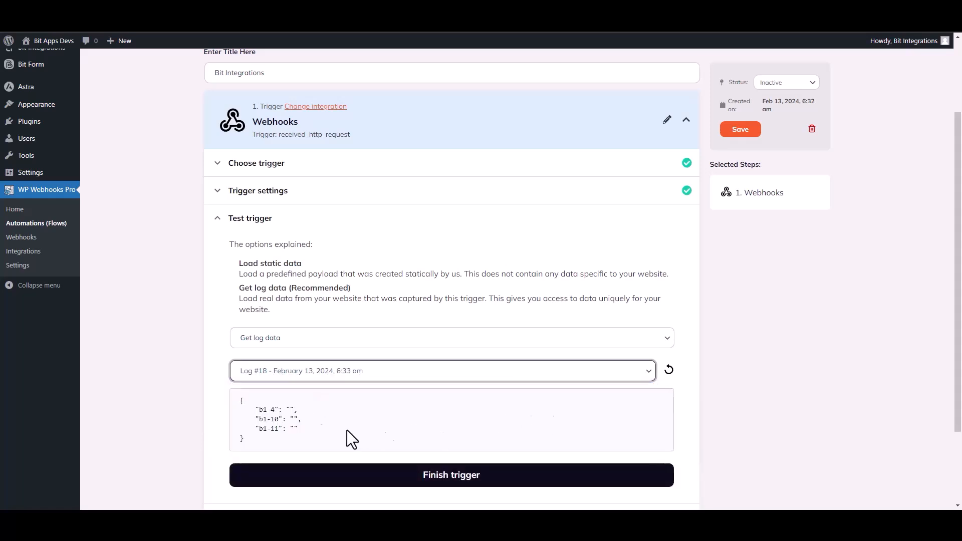
left_click_drag(243, 410, 300, 428)
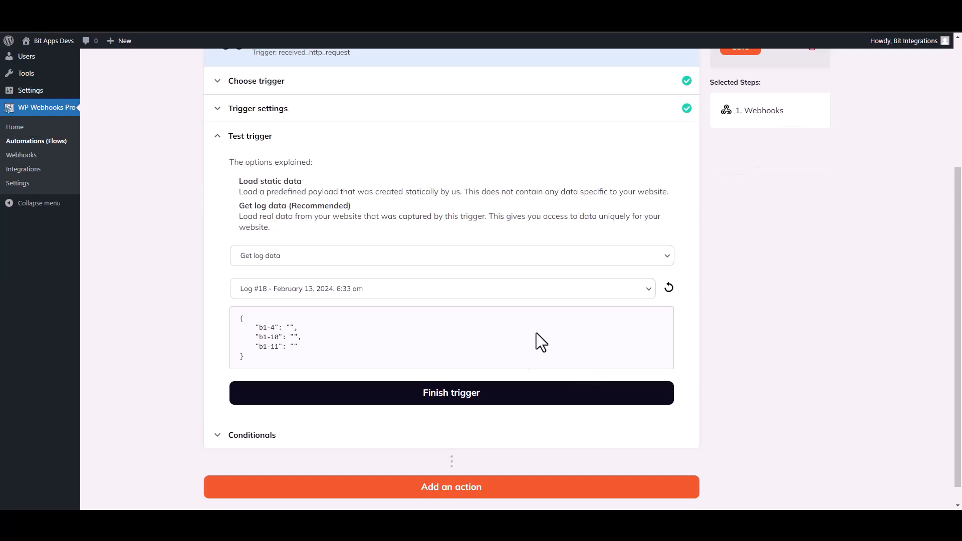
left_click(451, 393)
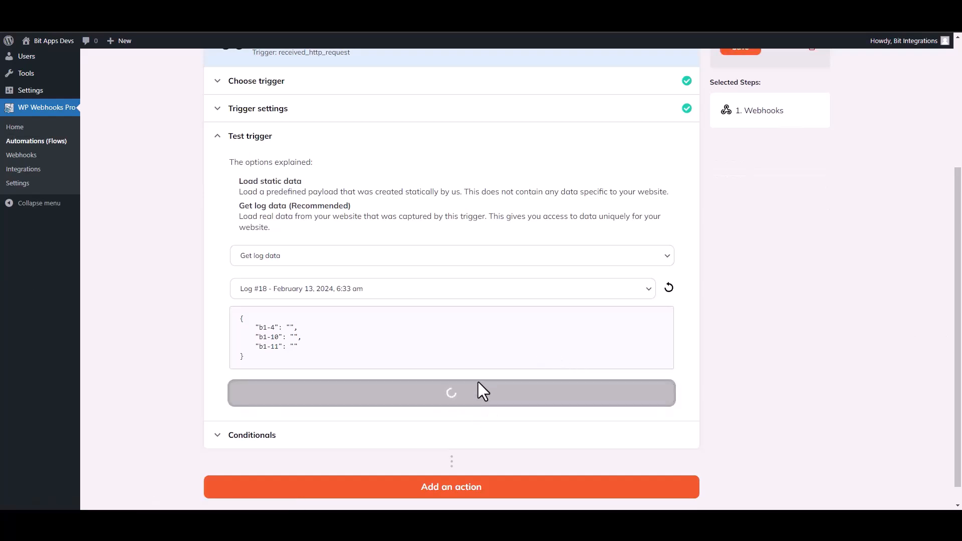
left_click(452, 487)
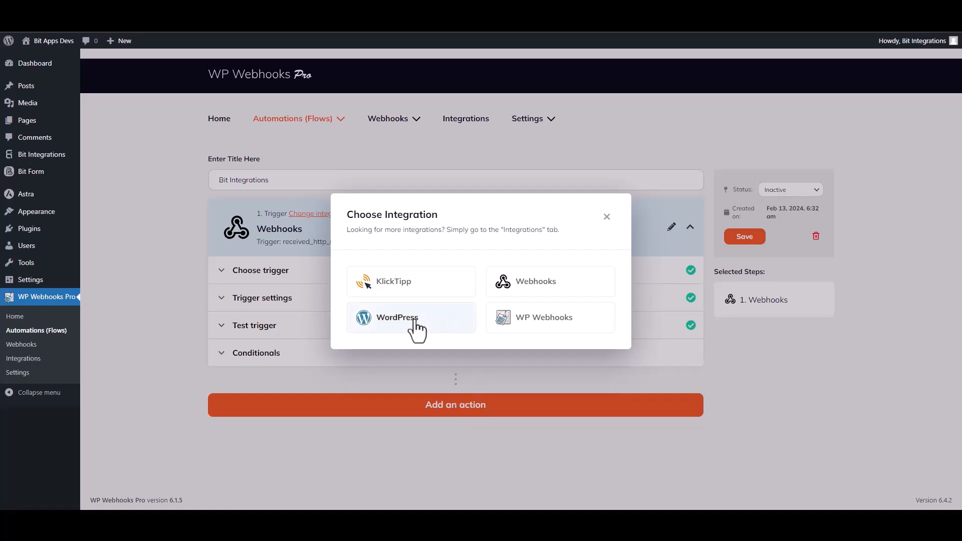
Choose WordPress and select the 'Create user' action
left_click(397, 318)
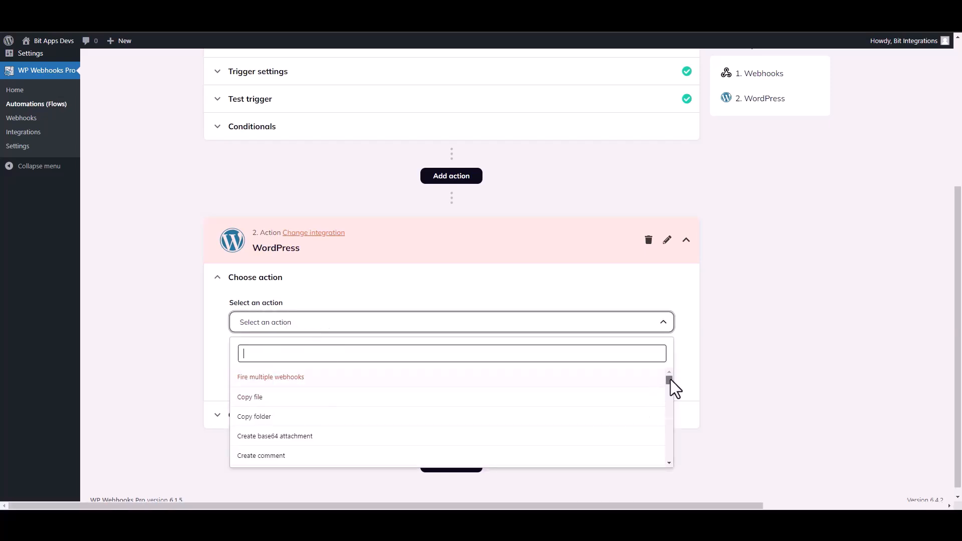
type("create u")
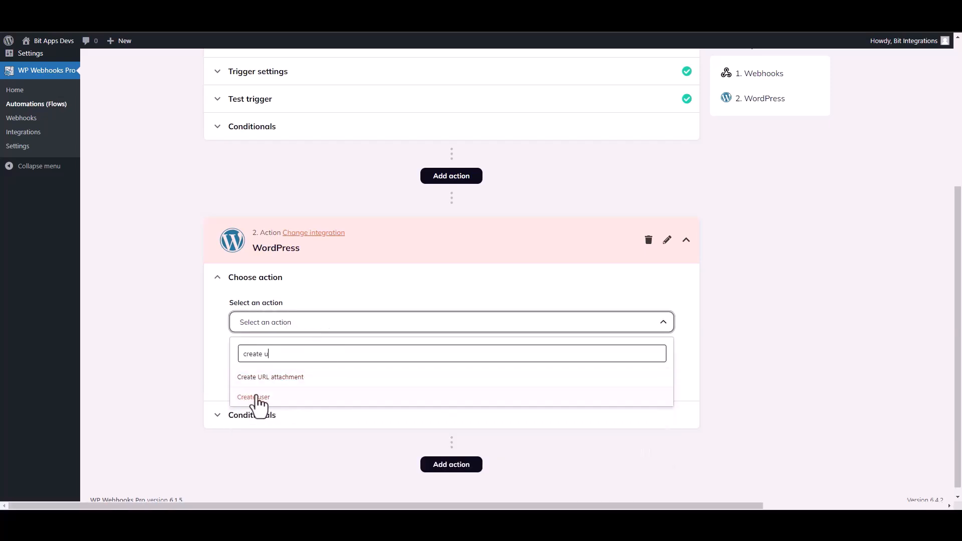
left_click(253, 397)
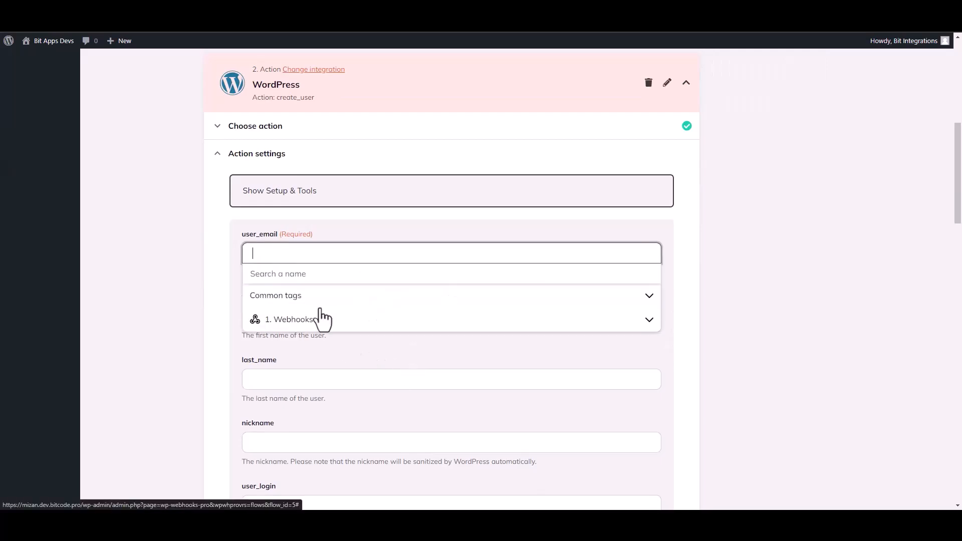
Map user_email to {b1-4} and first_name to {b1-10} from the Webhooks tags
left_click(289, 319)
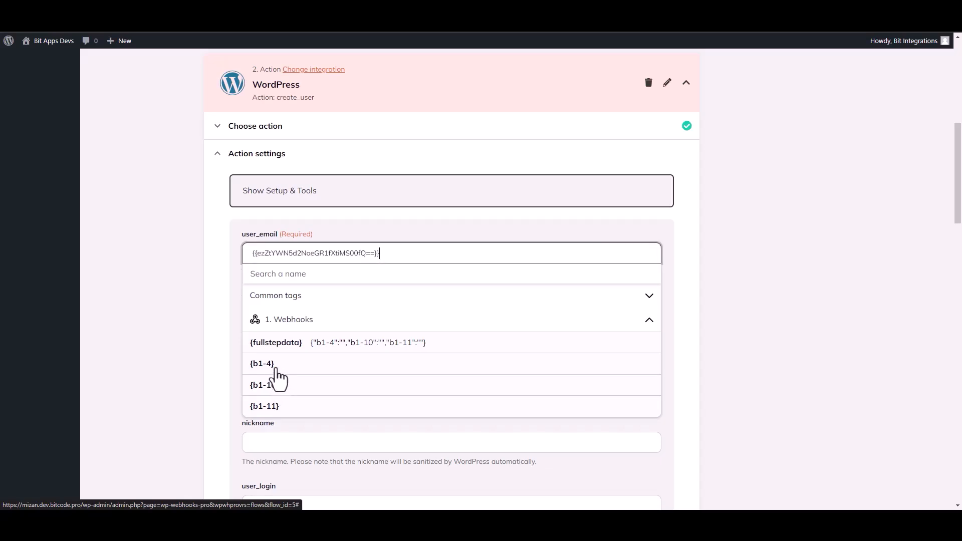
left_click(262, 364)
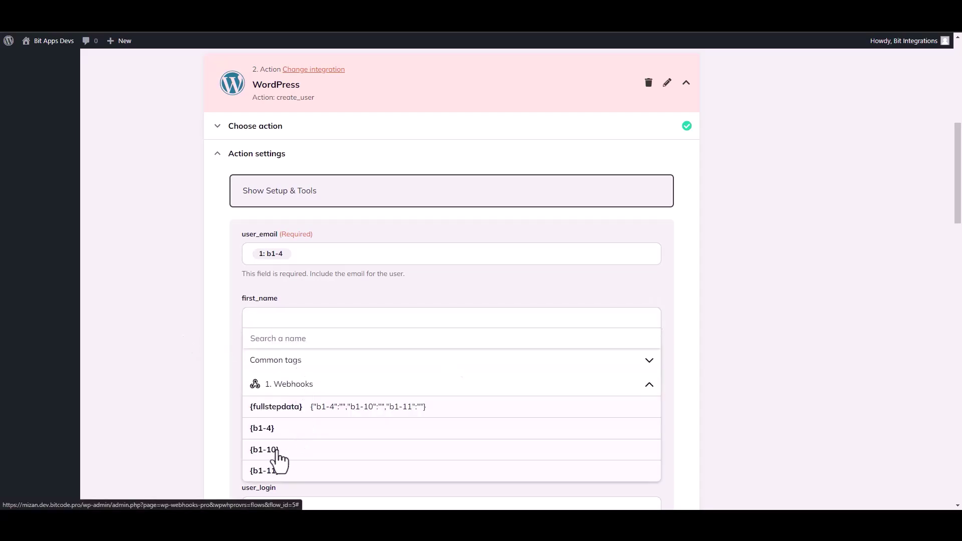
left_click(265, 449)
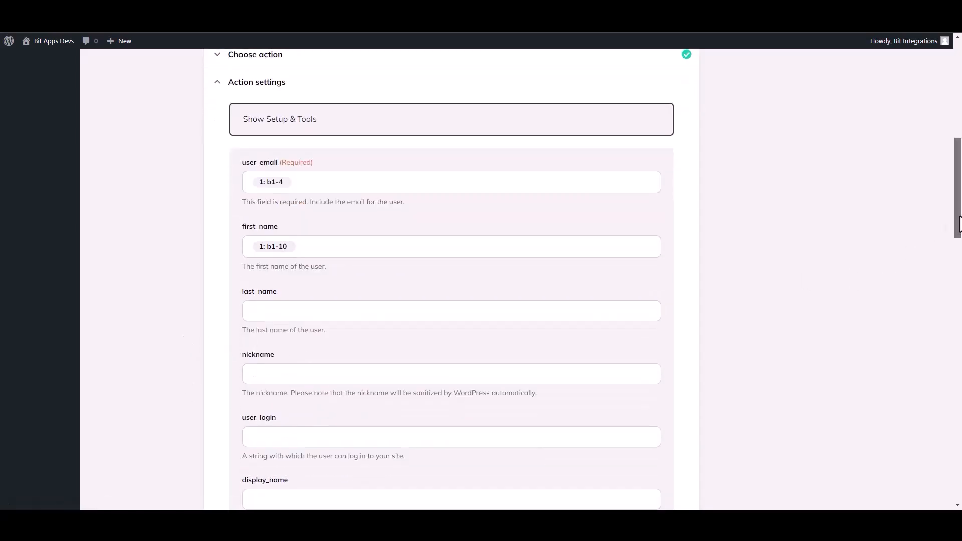
scroll("down", 3)
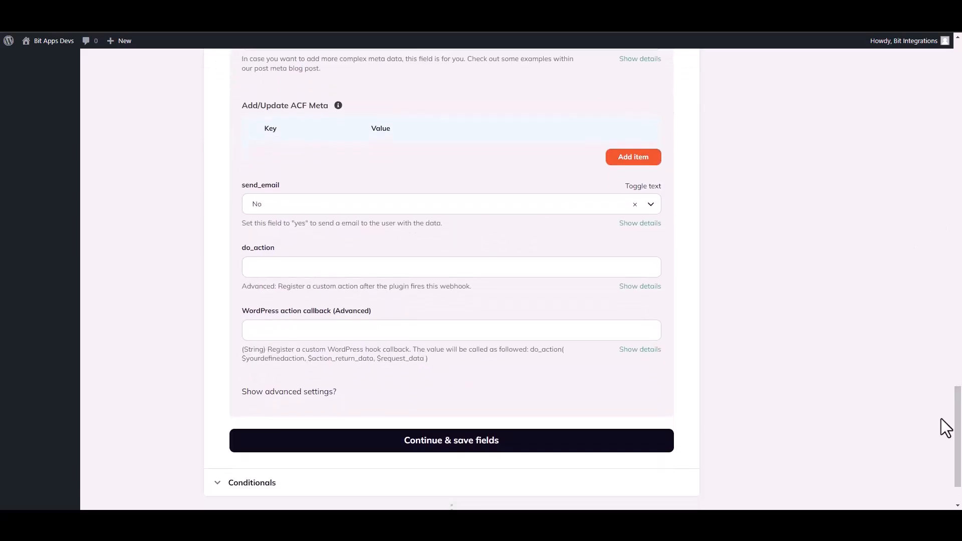
mouse_move(494, 448)
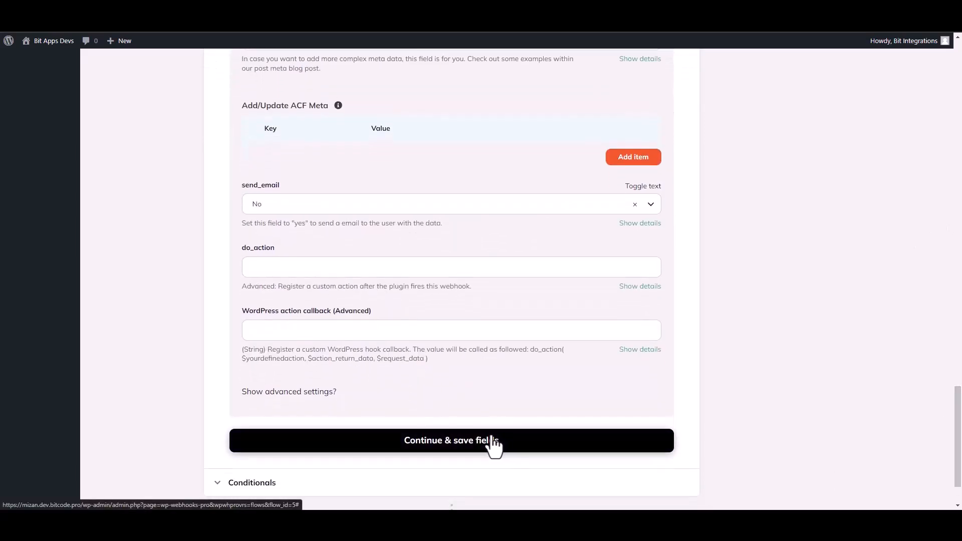
Save the create_user field mappings, fire a live test action, and finish the action step
left_click(451, 441)
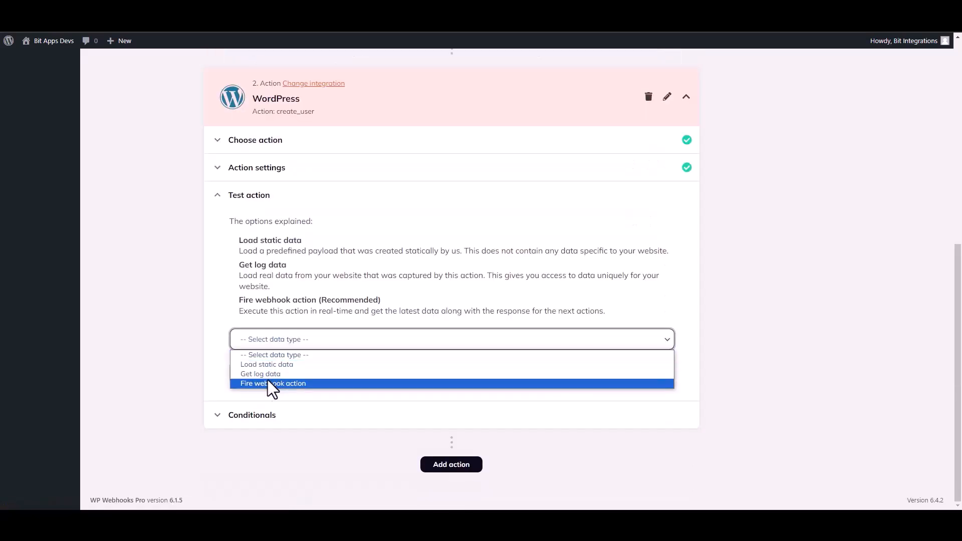
left_click(273, 383)
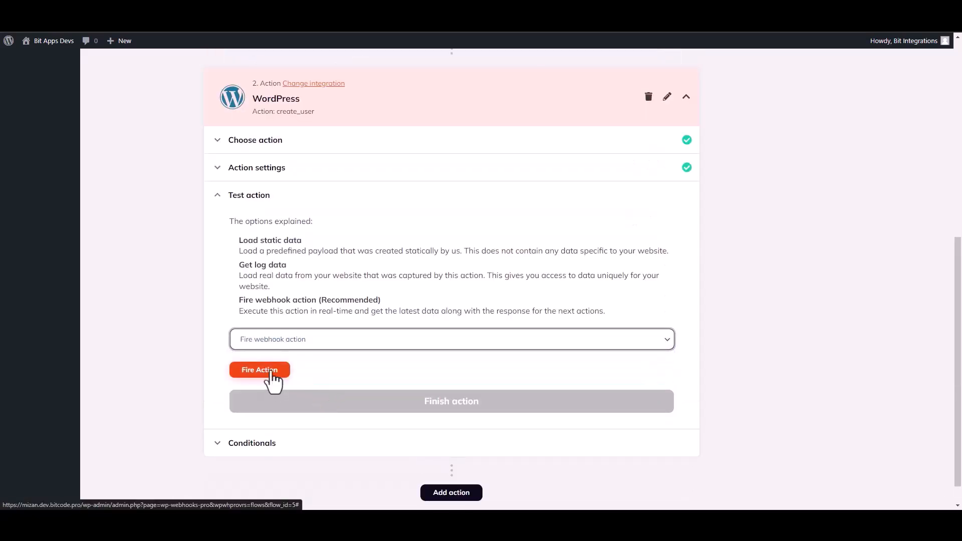
left_click(259, 370)
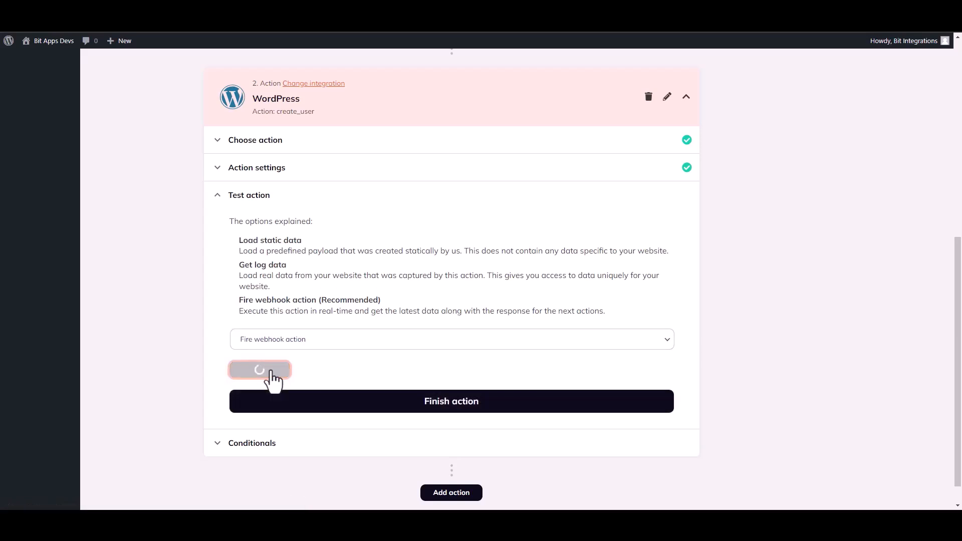
left_click(260, 370)
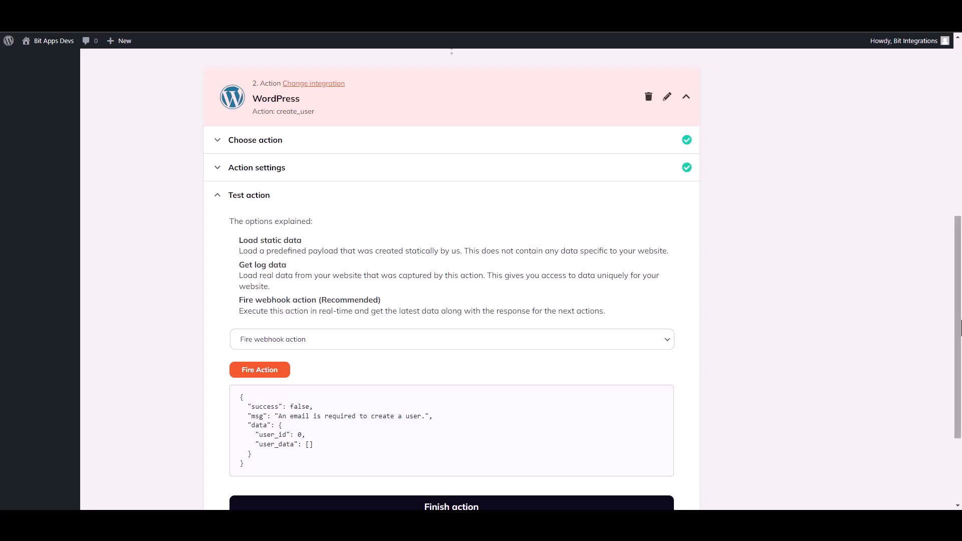
left_click(451, 508)
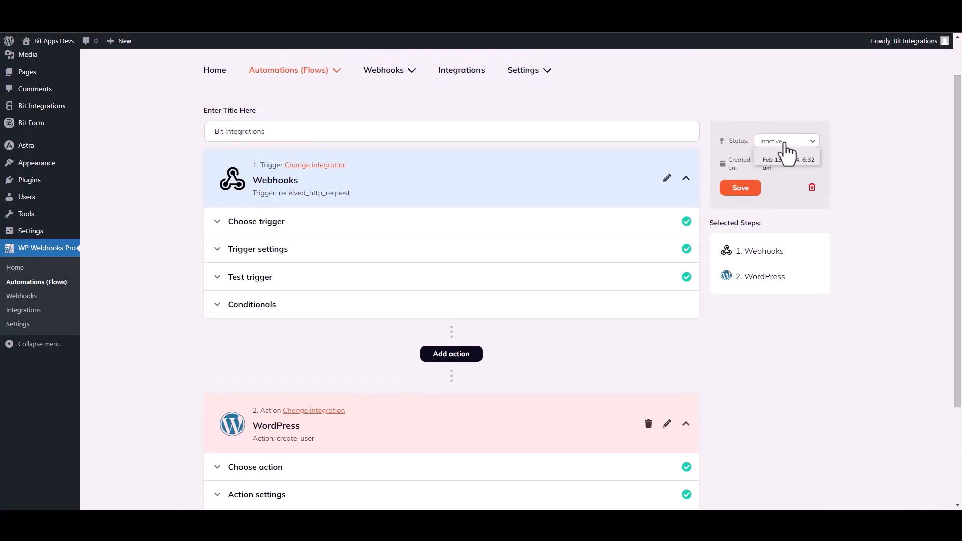
Switch the flow status from Inactive to Active and save
left_click(786, 141)
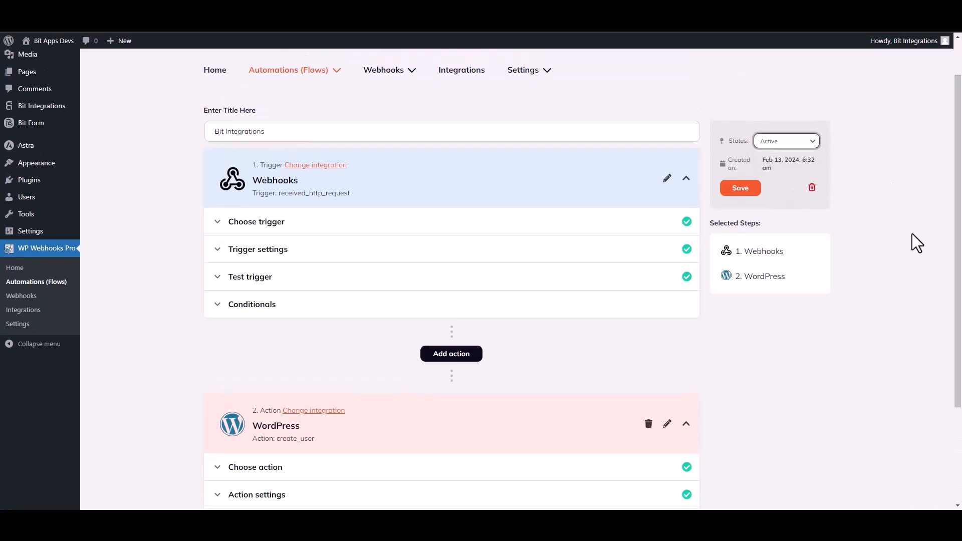
left_click(741, 188)
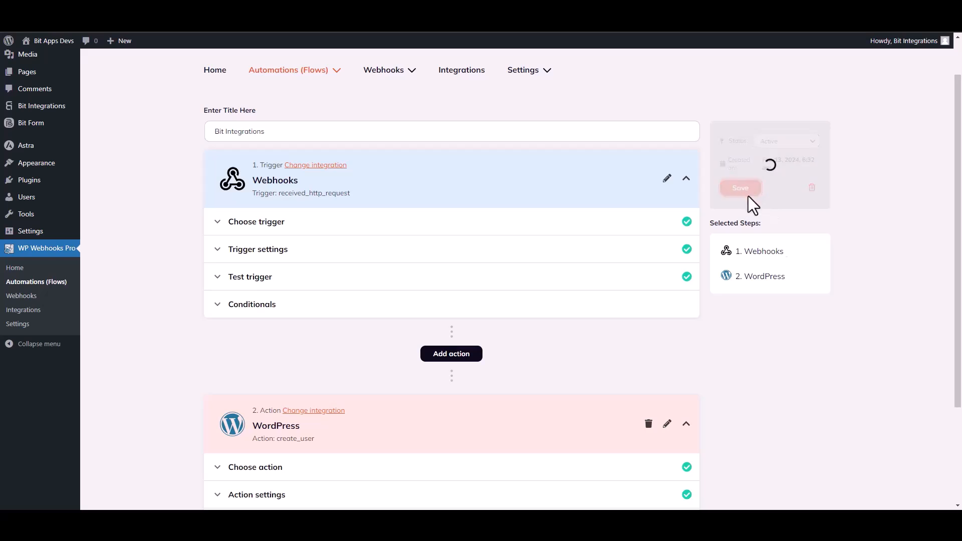
mouse_move(502, 337)
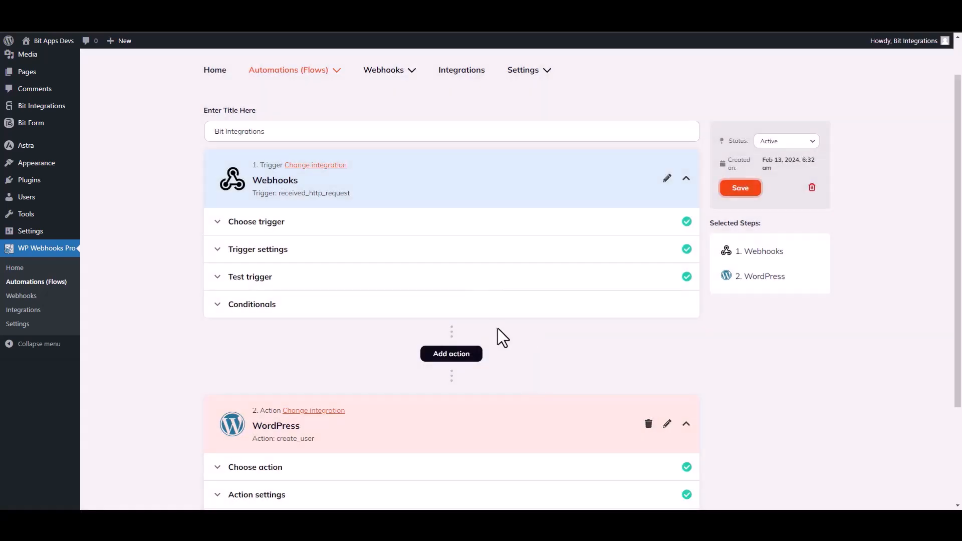
mouse_move(251, 102)
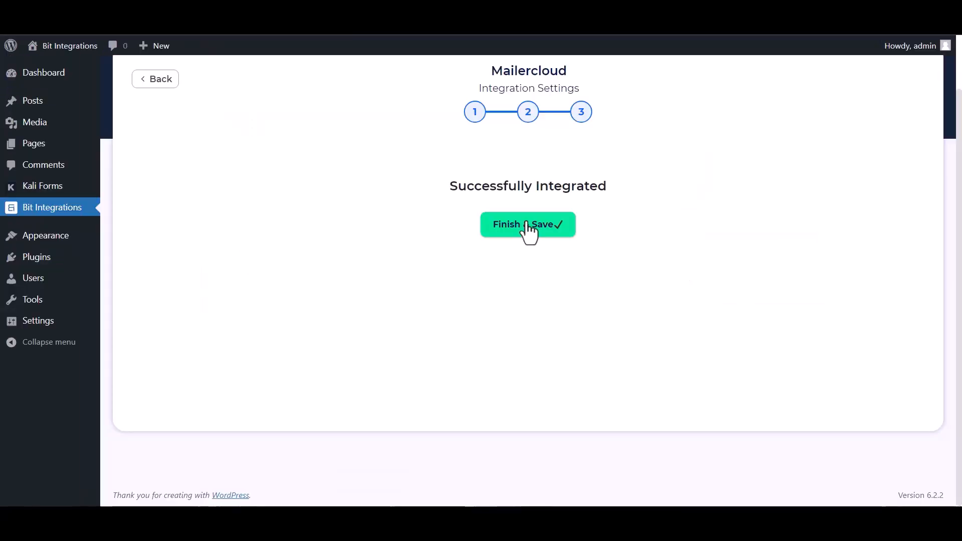
Finish and save, then submit the contact form as 'Bit Integrations' with email and phone 444
left_click(527, 224)
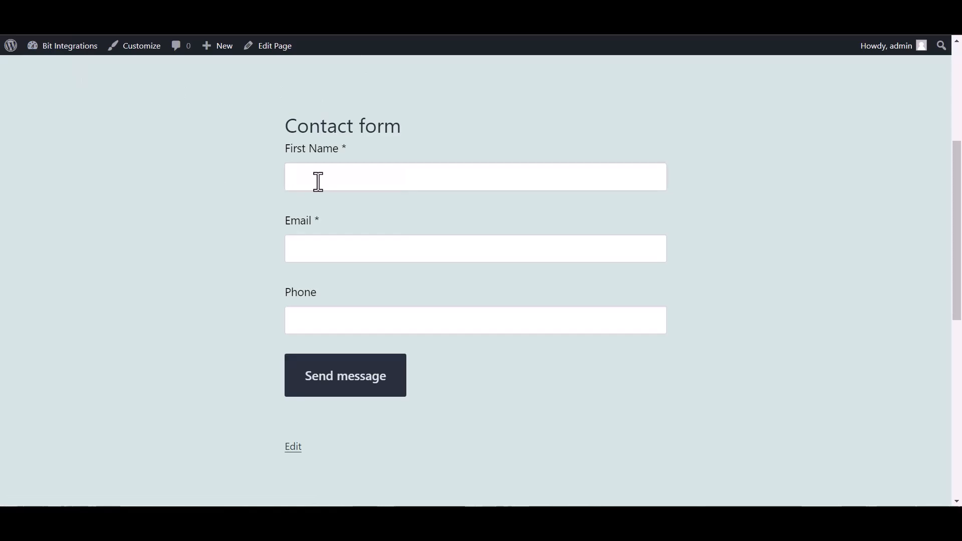
type("Bit")
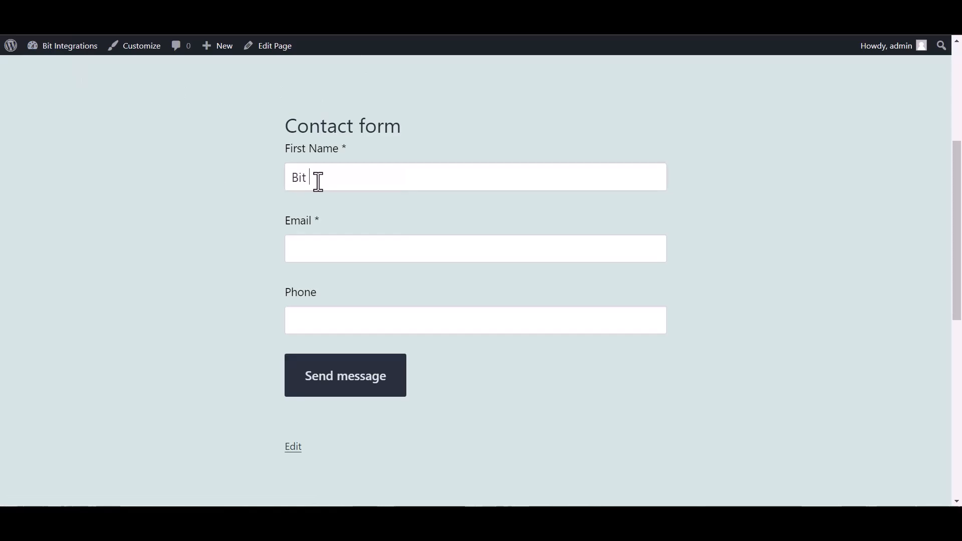
type("Integrations")
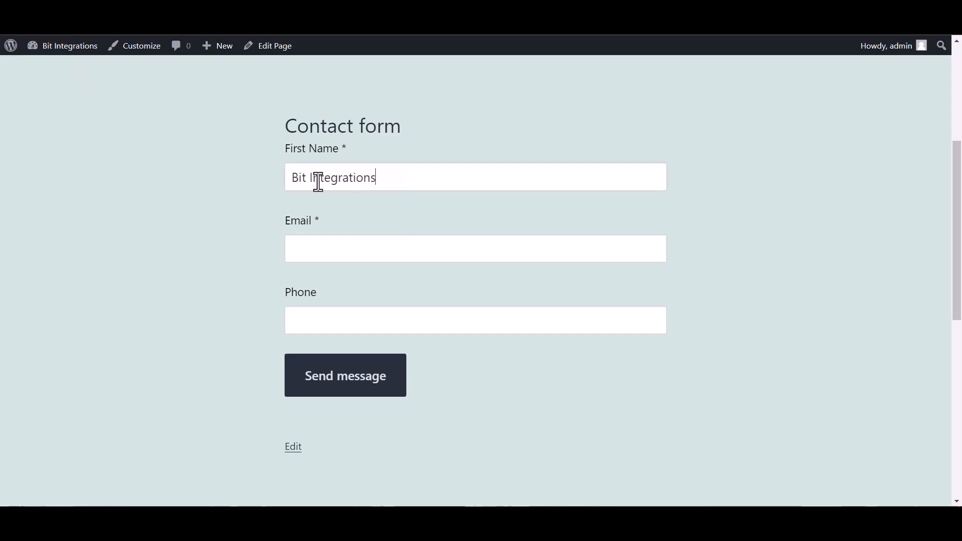
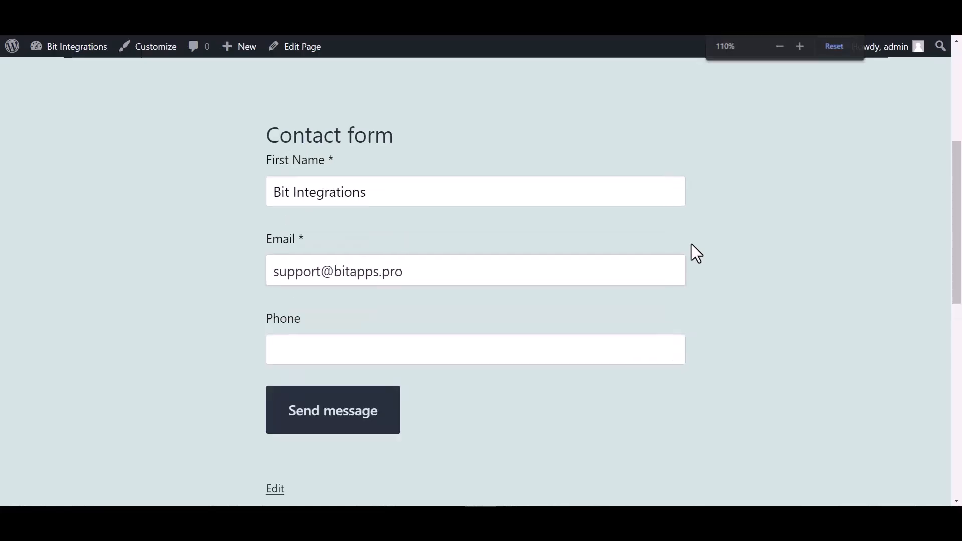
type("444555666")
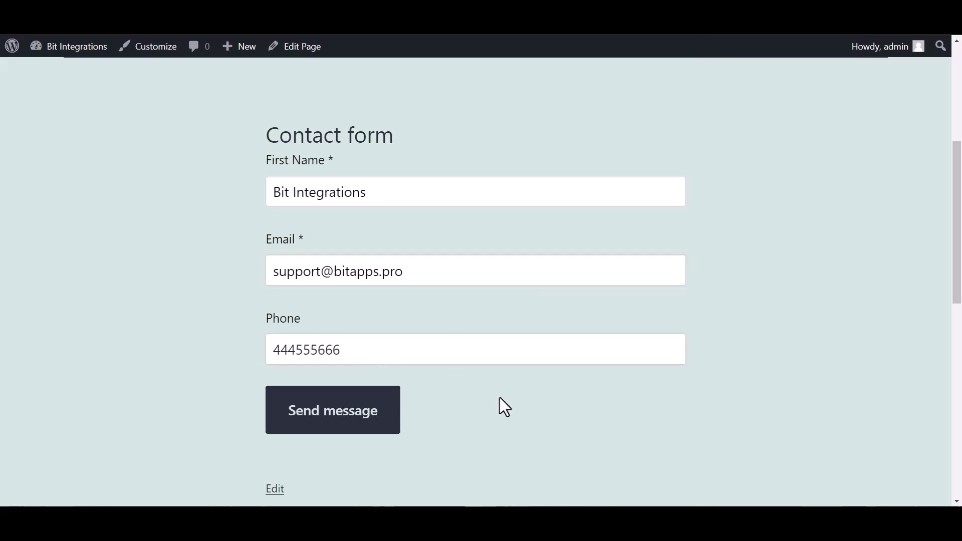
left_click(333, 410)
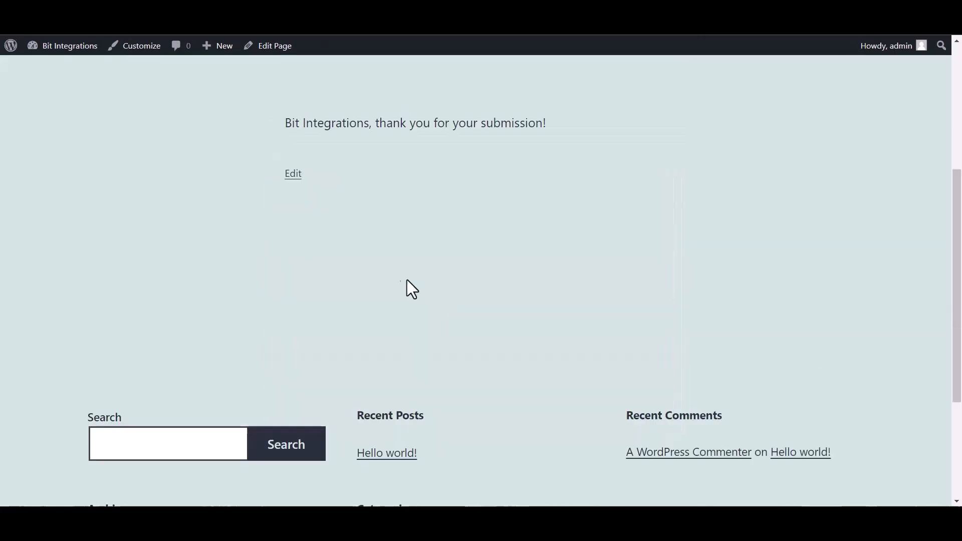
left_click_drag(376, 123, 544, 122)
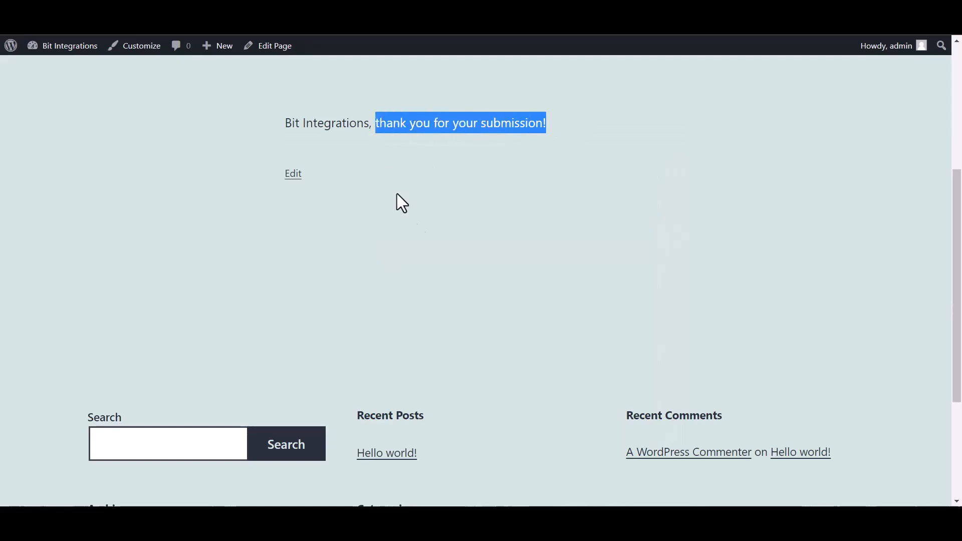